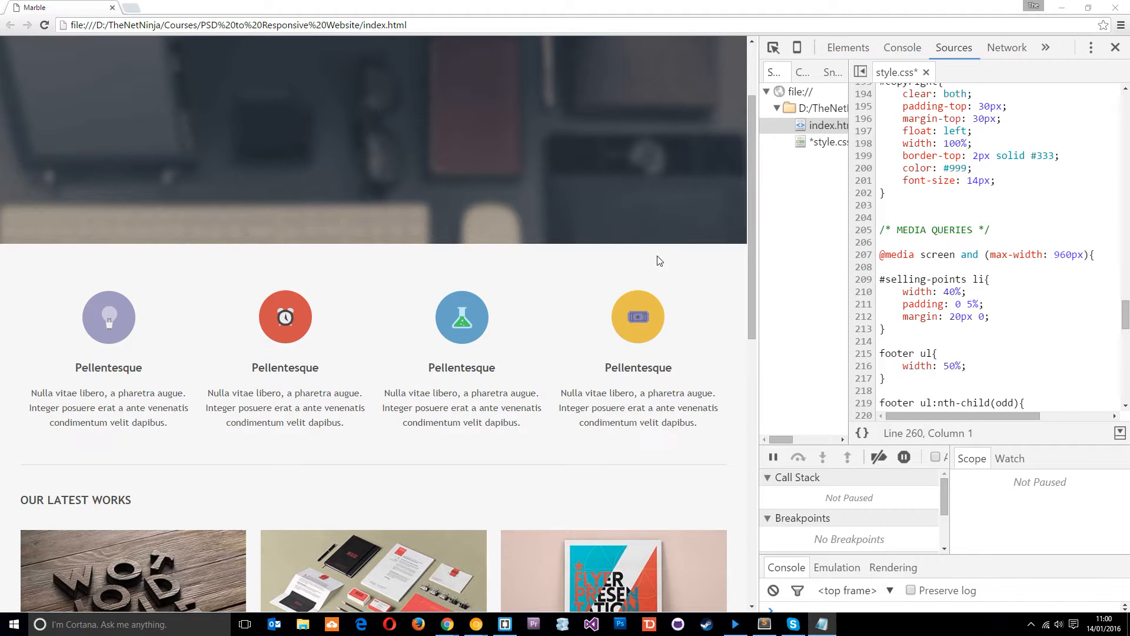
{"action": "mouse_move", "coordinate": [805, 334]}
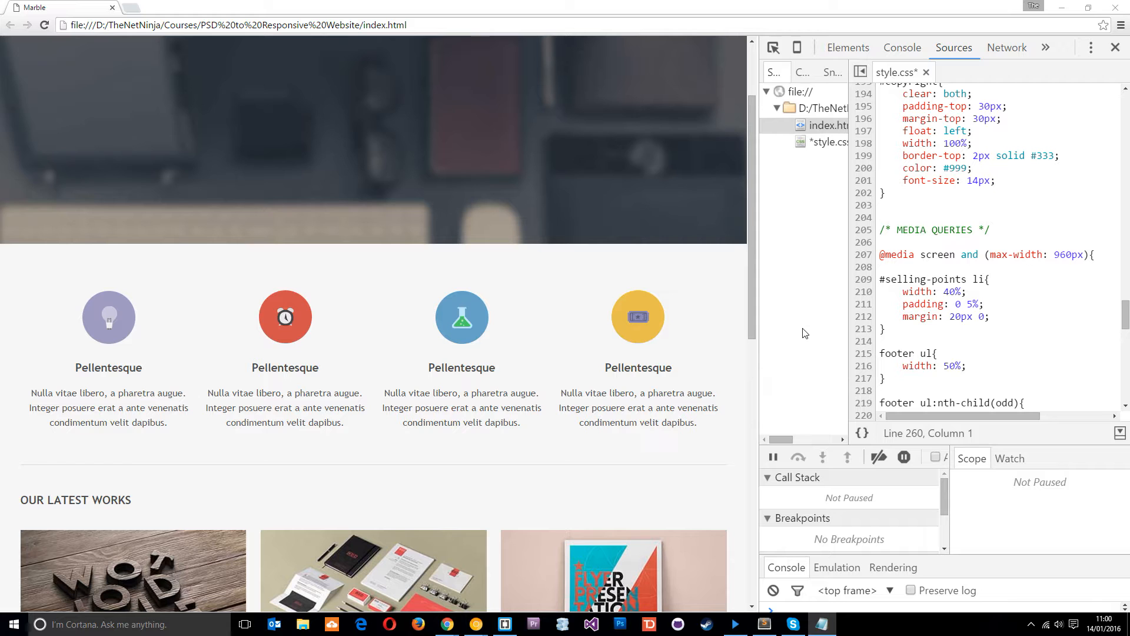
{"action": "mouse_move", "coordinate": [798, 334]}
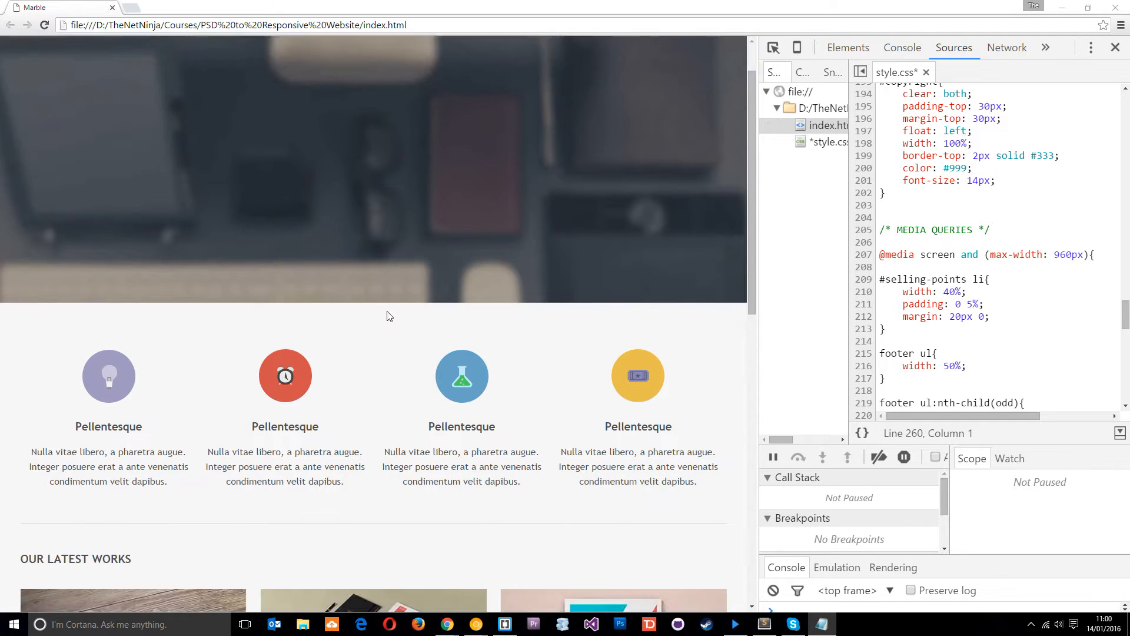
Step: At tablet width, scroll style.css to the 960px media query governing the two-column selling points
{"action": "scroll", "scroll_direction": "down", "scroll_amount": 3}
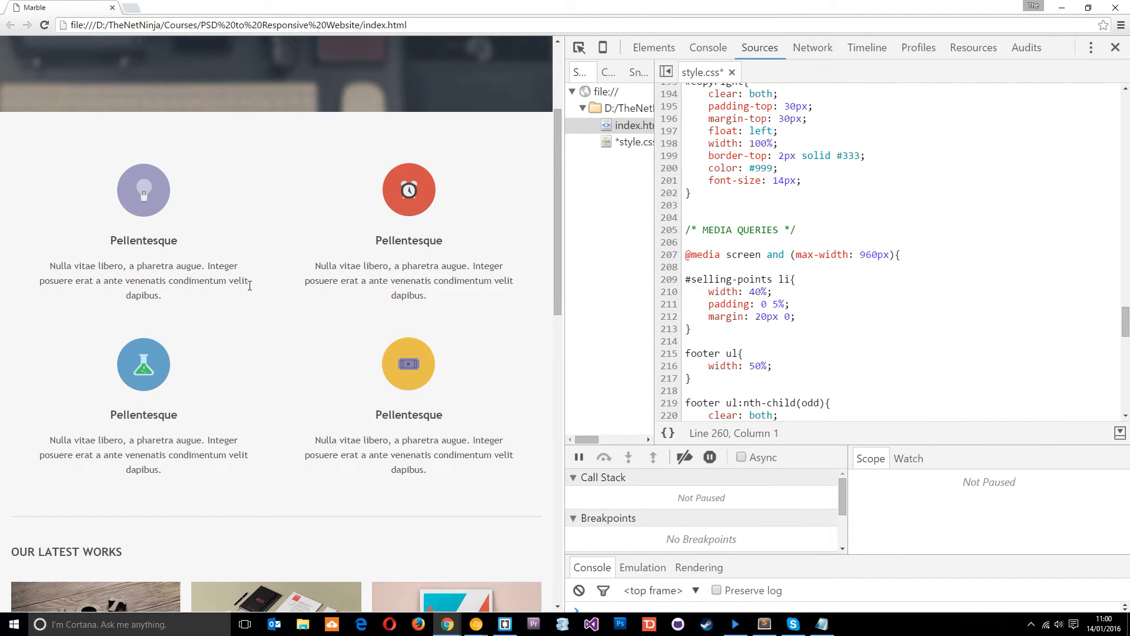
{"action": "scroll", "scroll_direction": "up", "scroll_amount": 3}
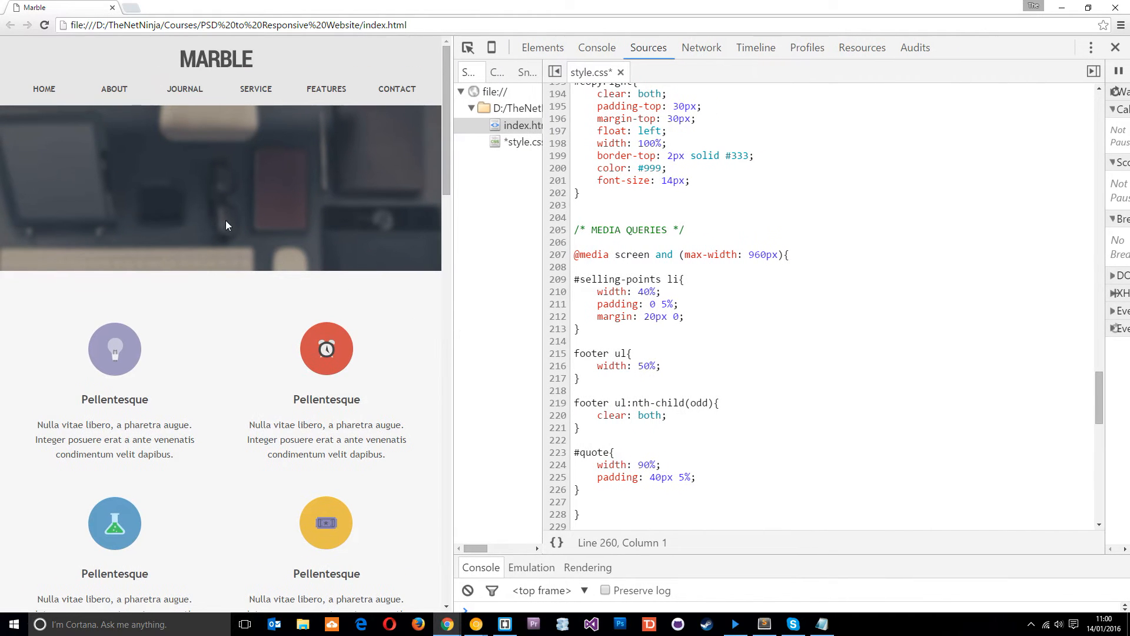
Step: At phone width, scroll the page and style.css down to the 768px media query
{"action": "scroll", "scroll_direction": "down", "scroll_amount": 3}
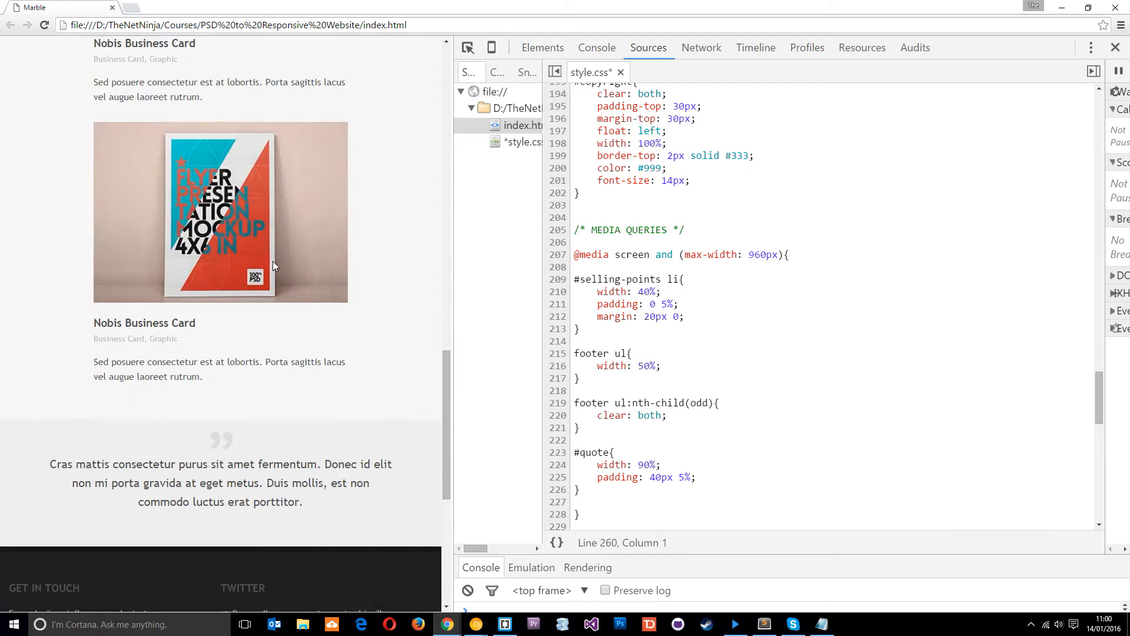
{"action": "scroll", "scroll_direction": "up", "scroll_amount": 3}
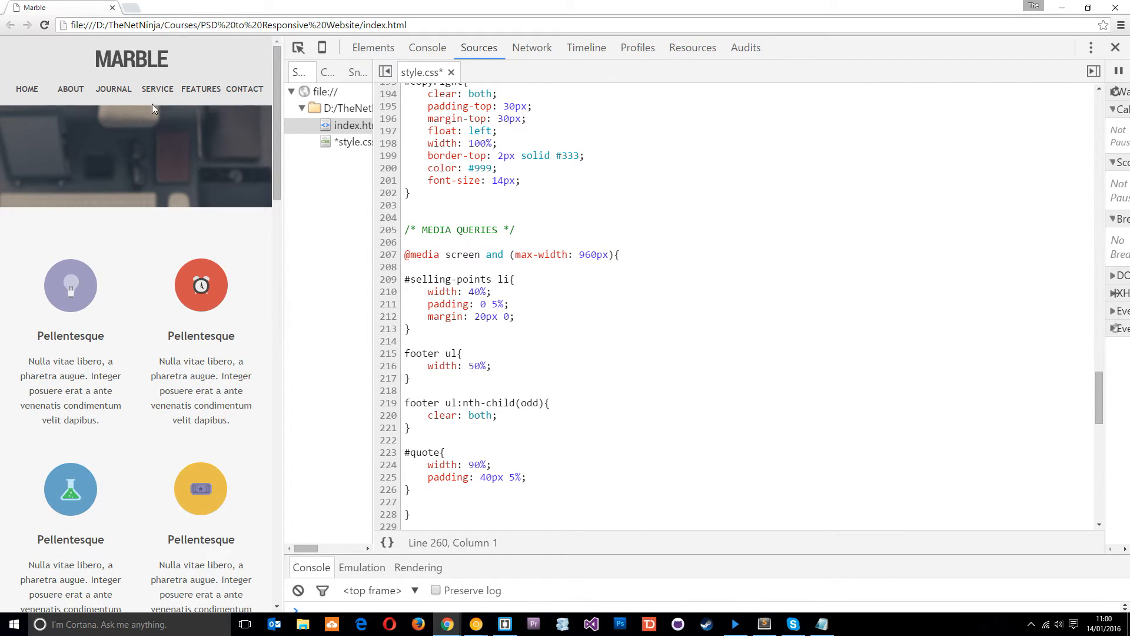
{"action": "mouse_move", "coordinate": [96, 382]}
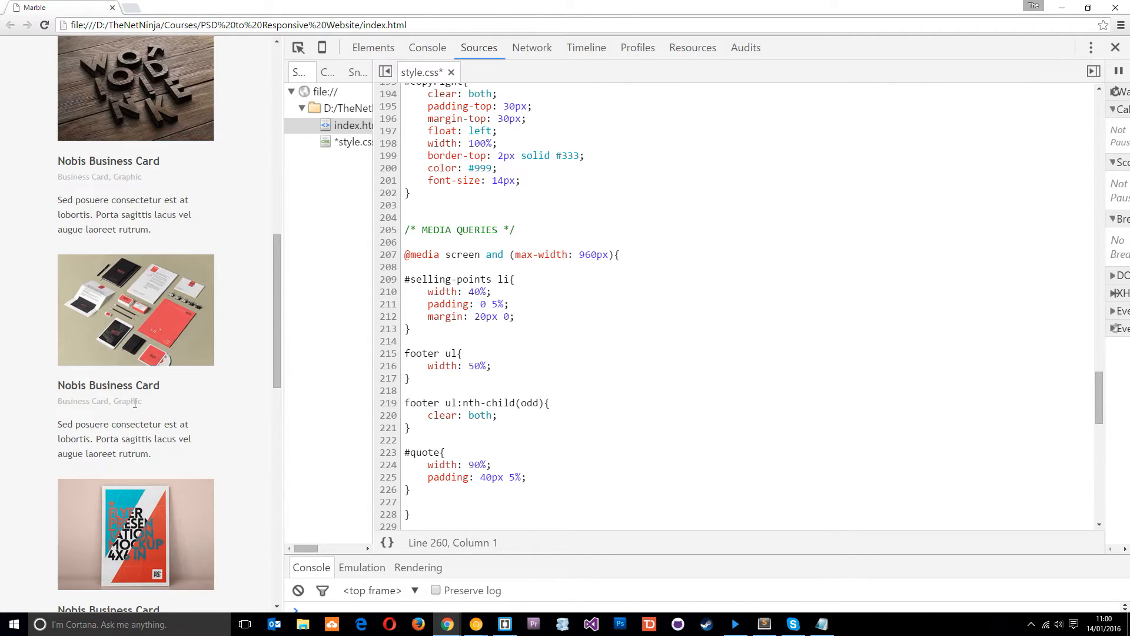
{"action": "scroll", "scroll_direction": "down", "scroll_amount": 3}
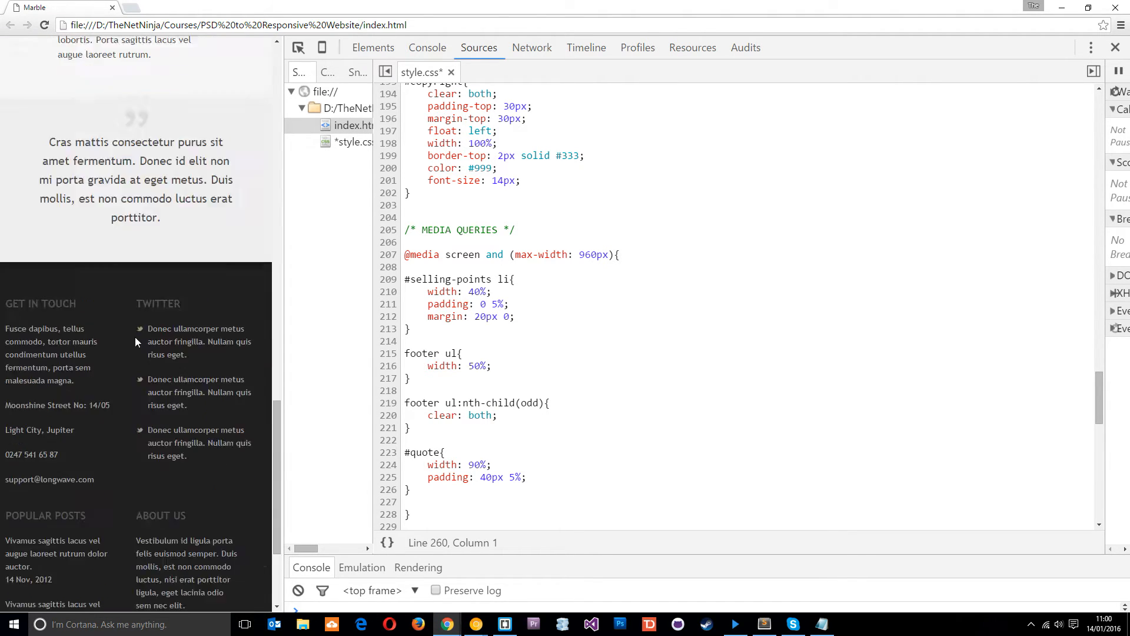
{"action": "scroll", "scroll_direction": "up", "scroll_amount": 3}
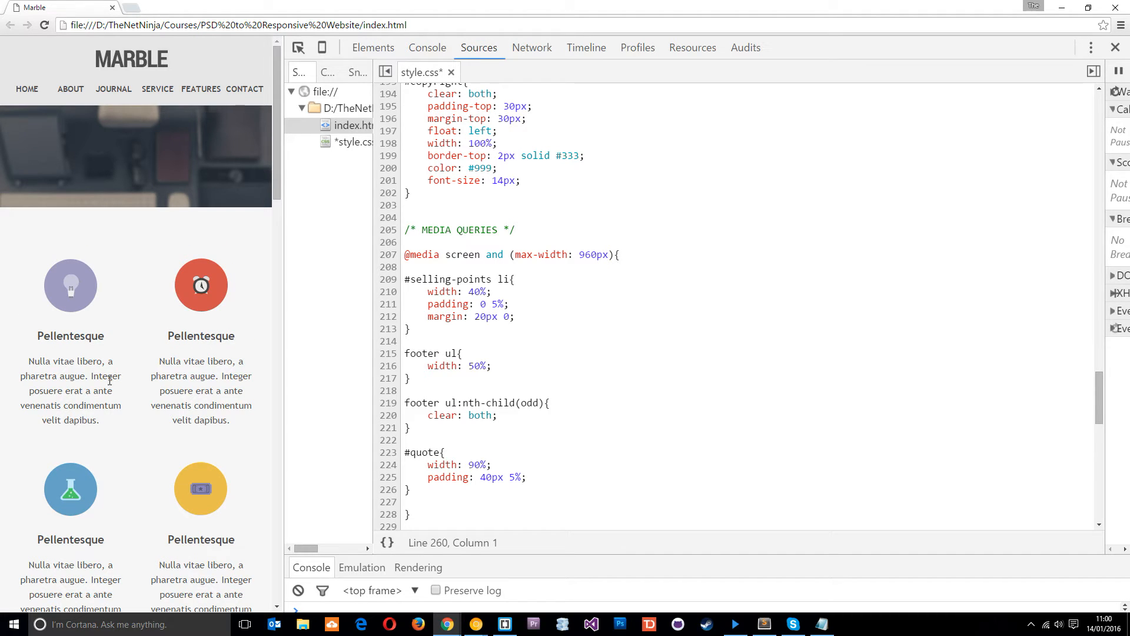
{"action": "scroll", "scroll_direction": "down", "scroll_amount": 3}
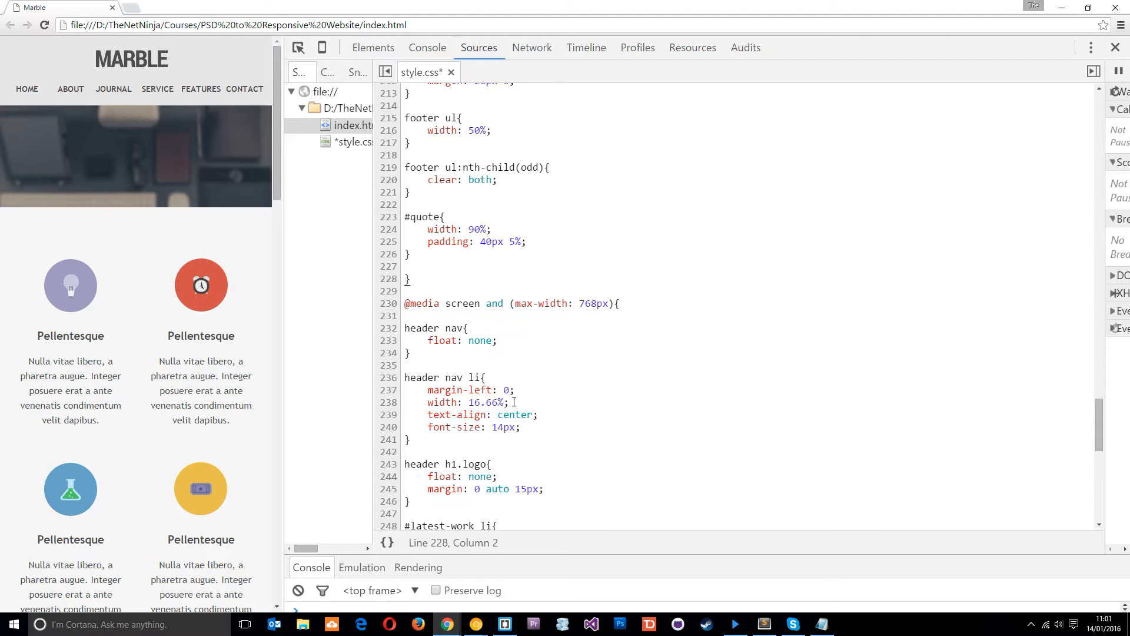
{"action": "scroll", "scroll_direction": "down", "scroll_amount": 3}
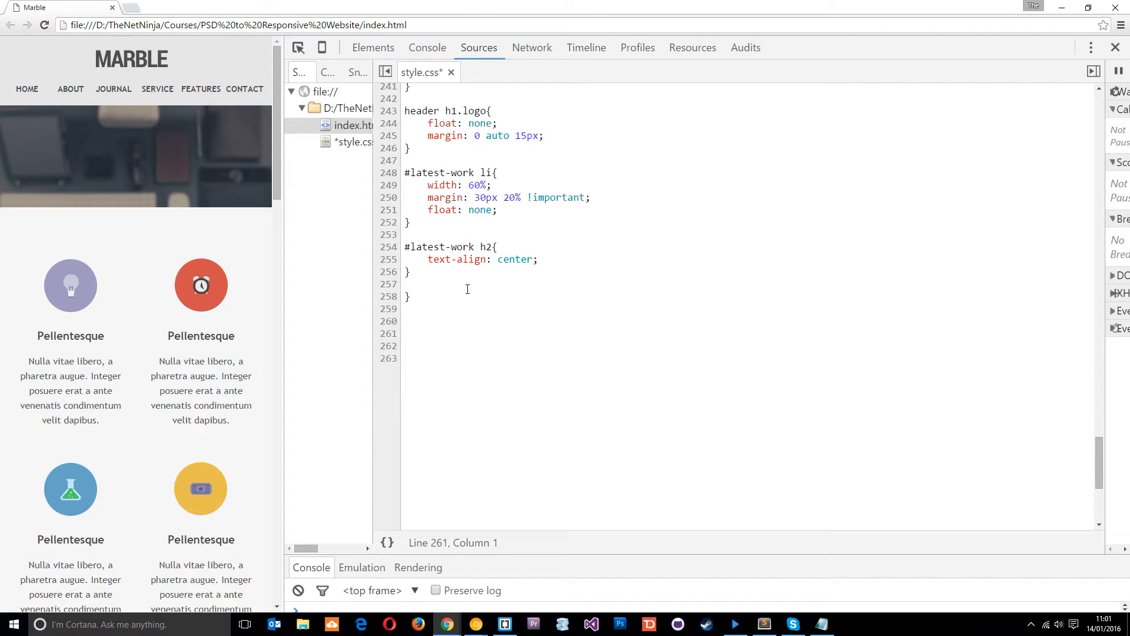
{"action": "type", "text": "@media"}
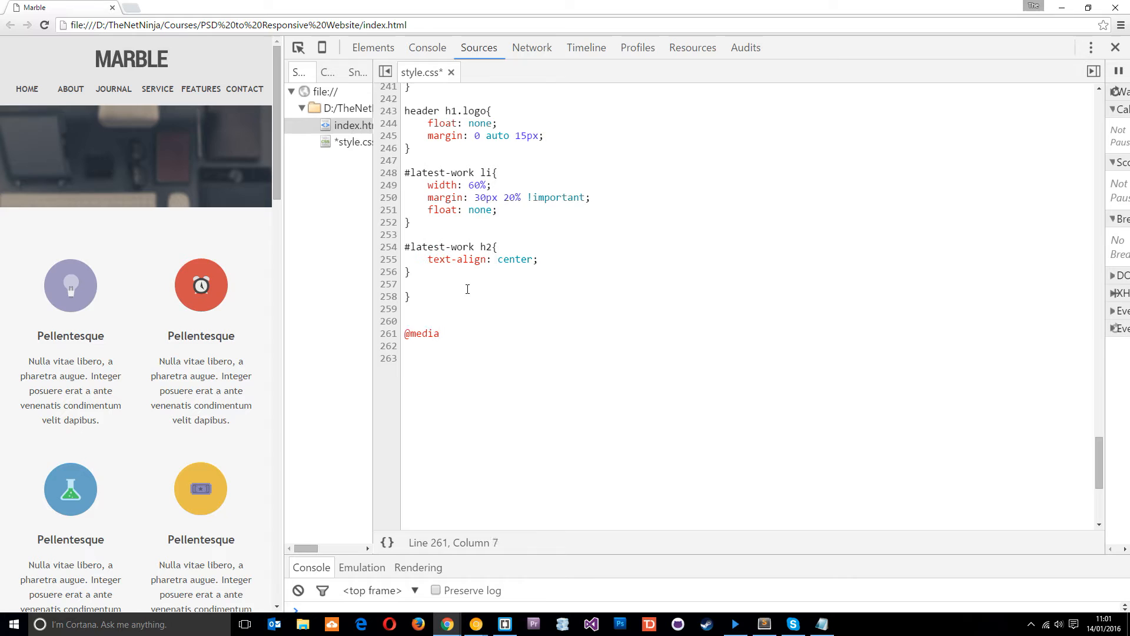
{"action": "type", "text": "screen and"}
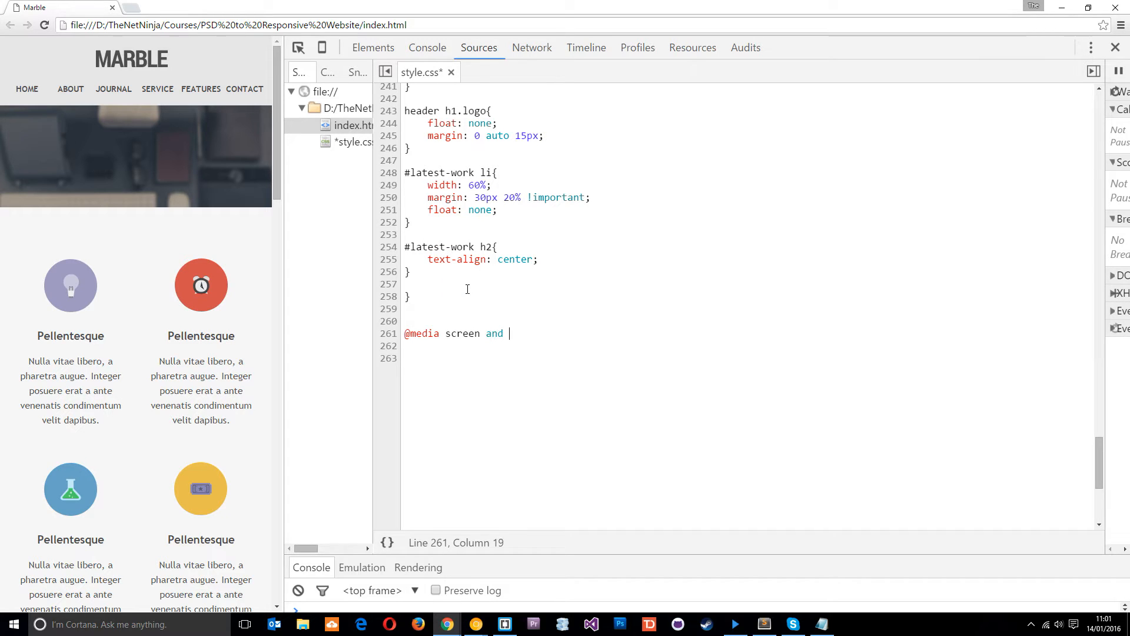
{"action": "type", "text": "(max-width: 4"}
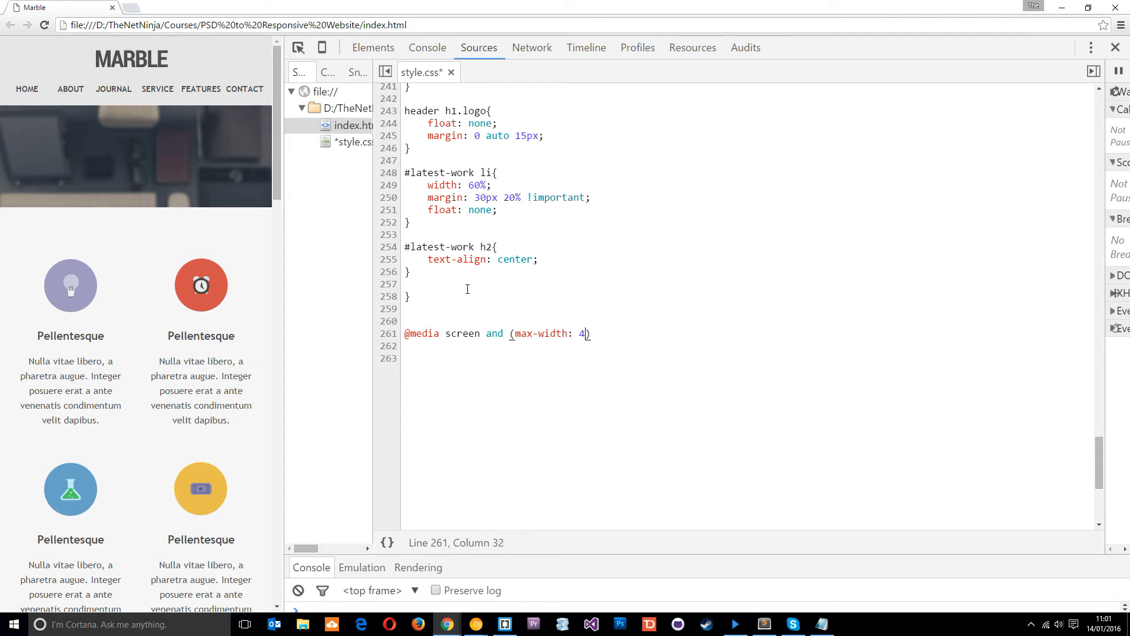
{"action": "type", "text": "80p"}
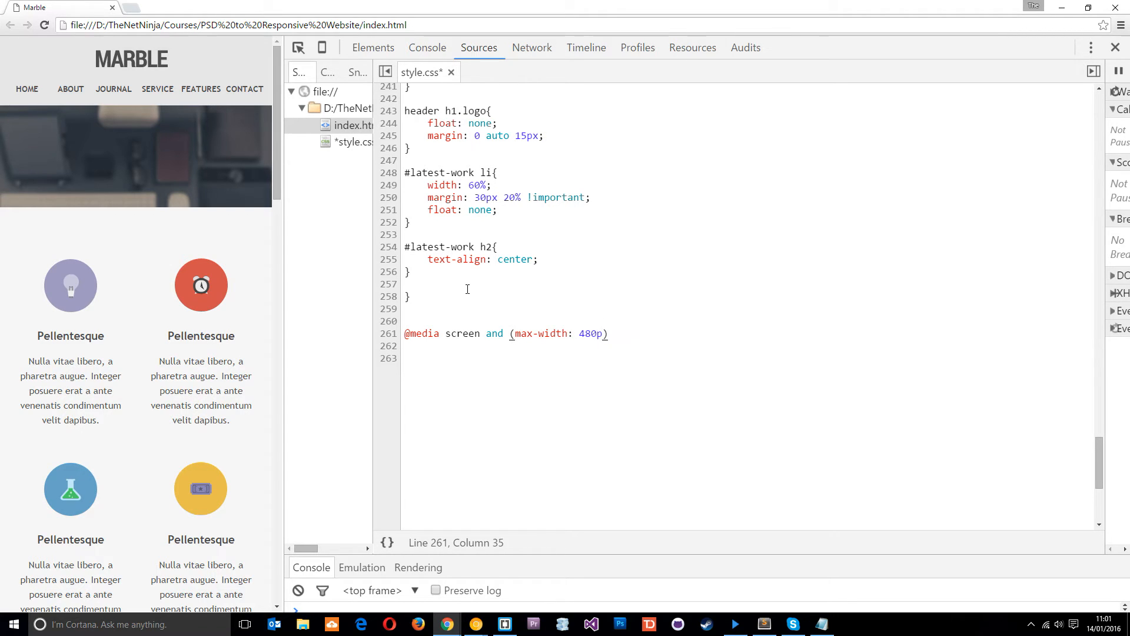
{"action": "type", "text": "{}"}
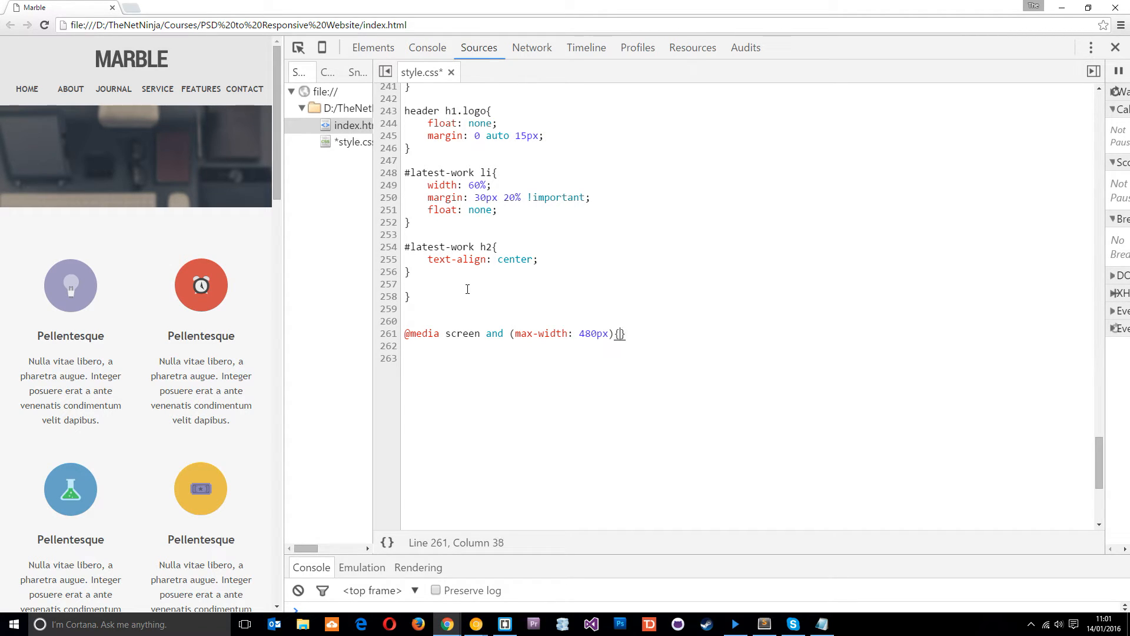
{"action": "key", "text": "Enter"}
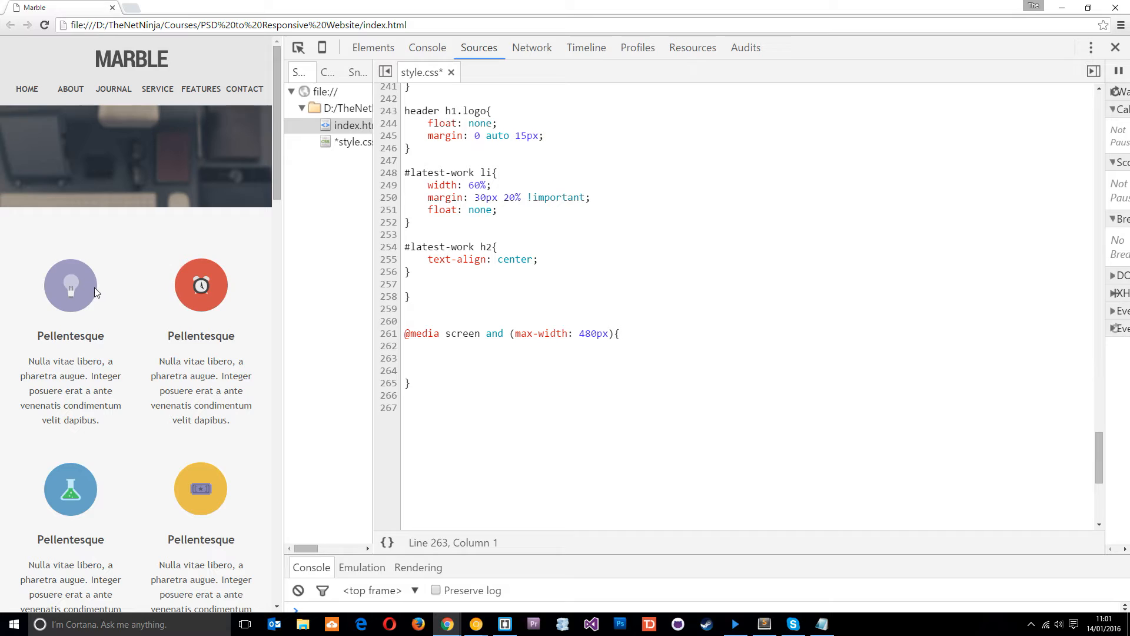
{"action": "mouse_move", "coordinate": [119, 418]}
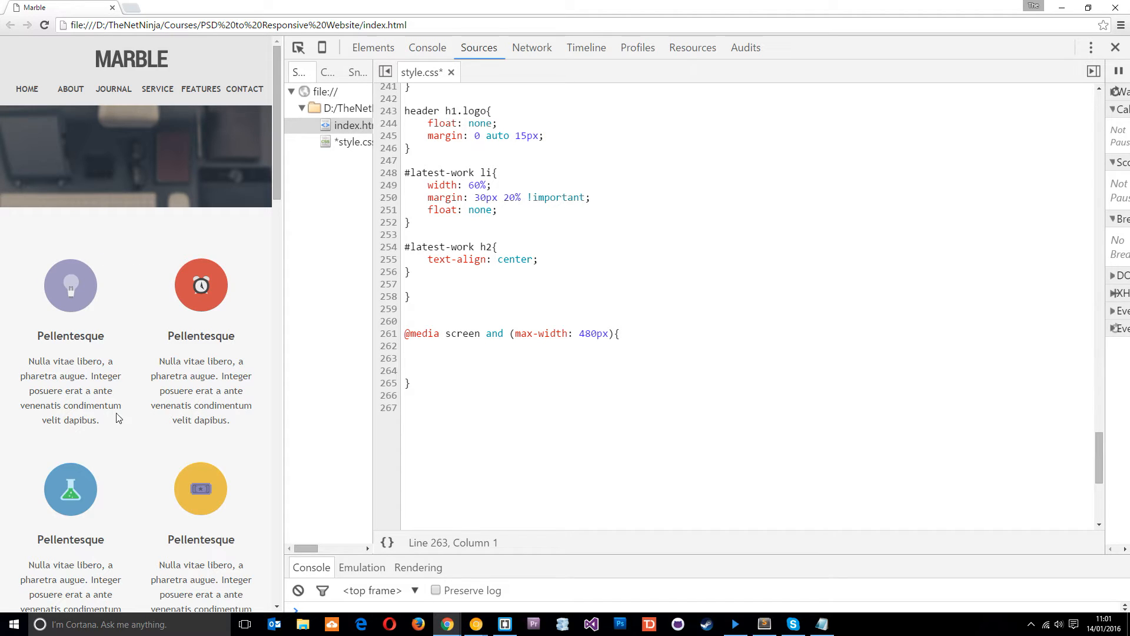
Step: Start a #selling-points li rule with width 80% in the 480px media query
{"action": "type", "text": "#"}
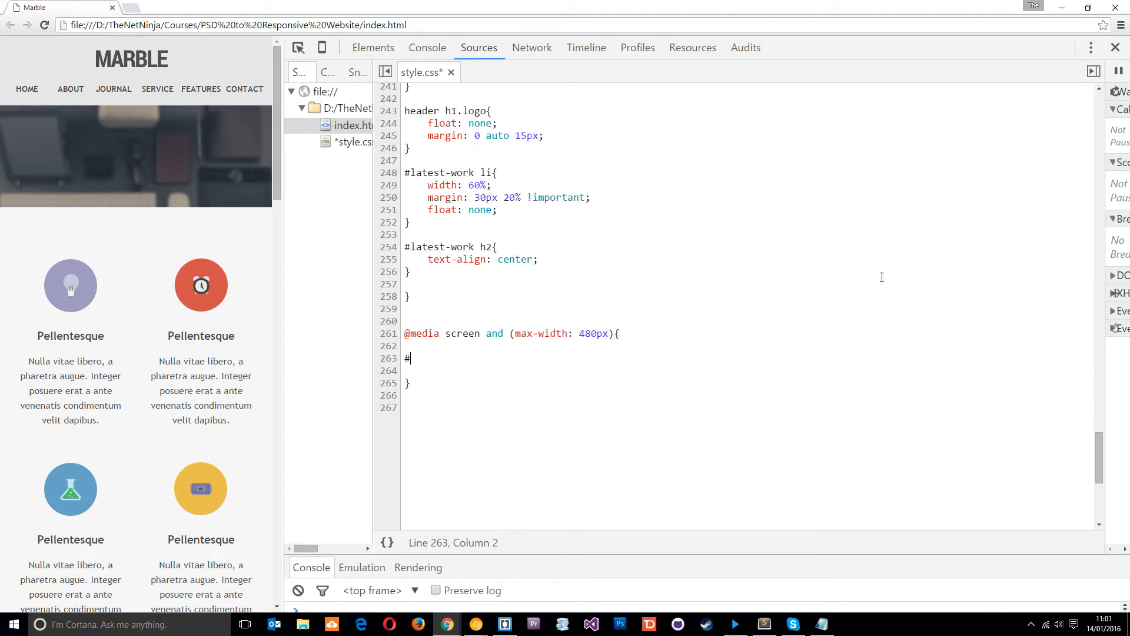
{"action": "type", "text": "selling-points"}
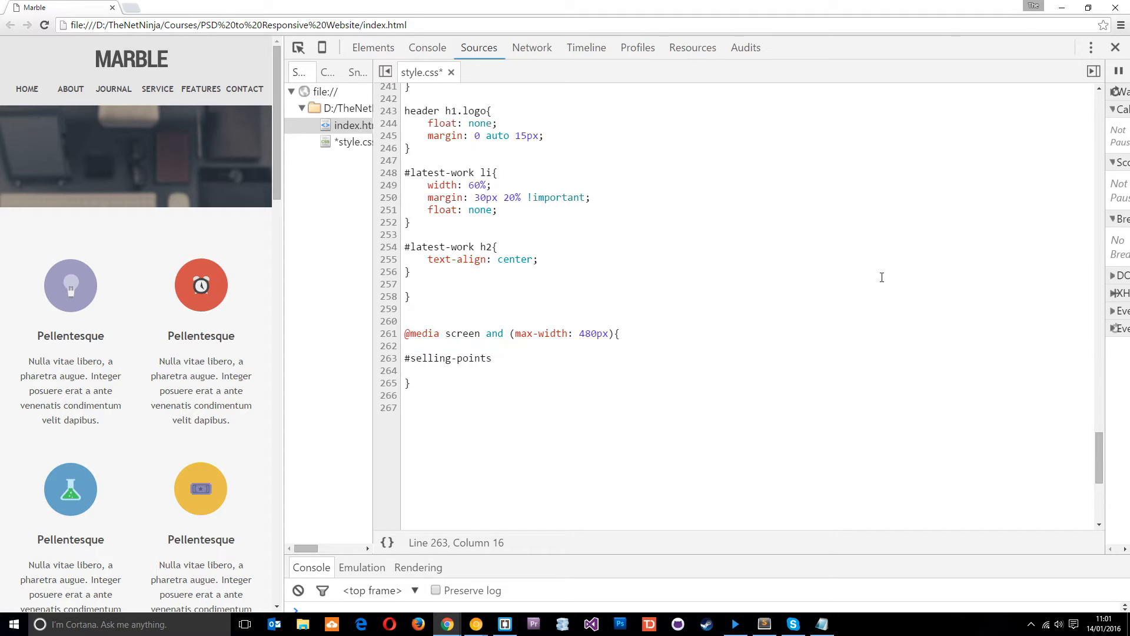
{"action": "type", "text": "li"}
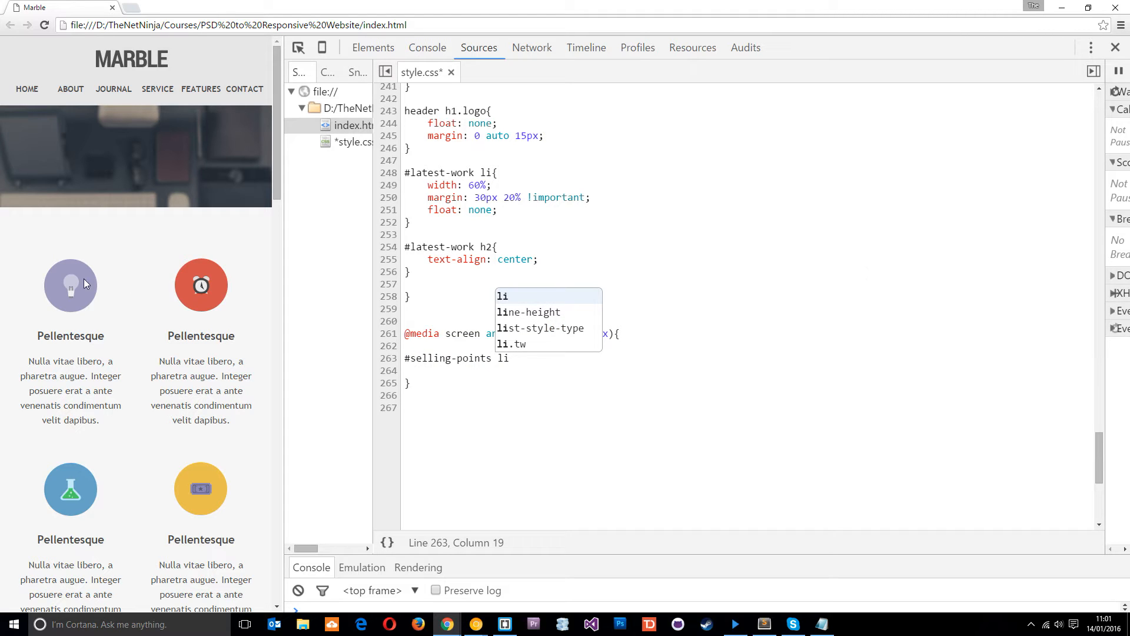
{"action": "mouse_move", "coordinate": [96, 325]}
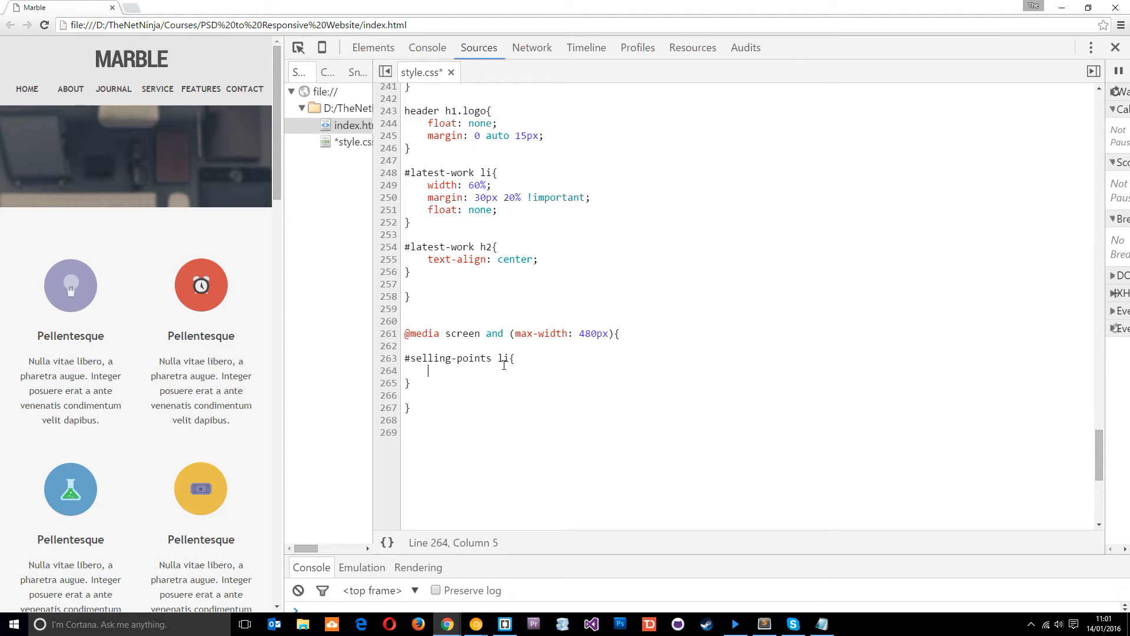
{"action": "type", "text": "width:"}
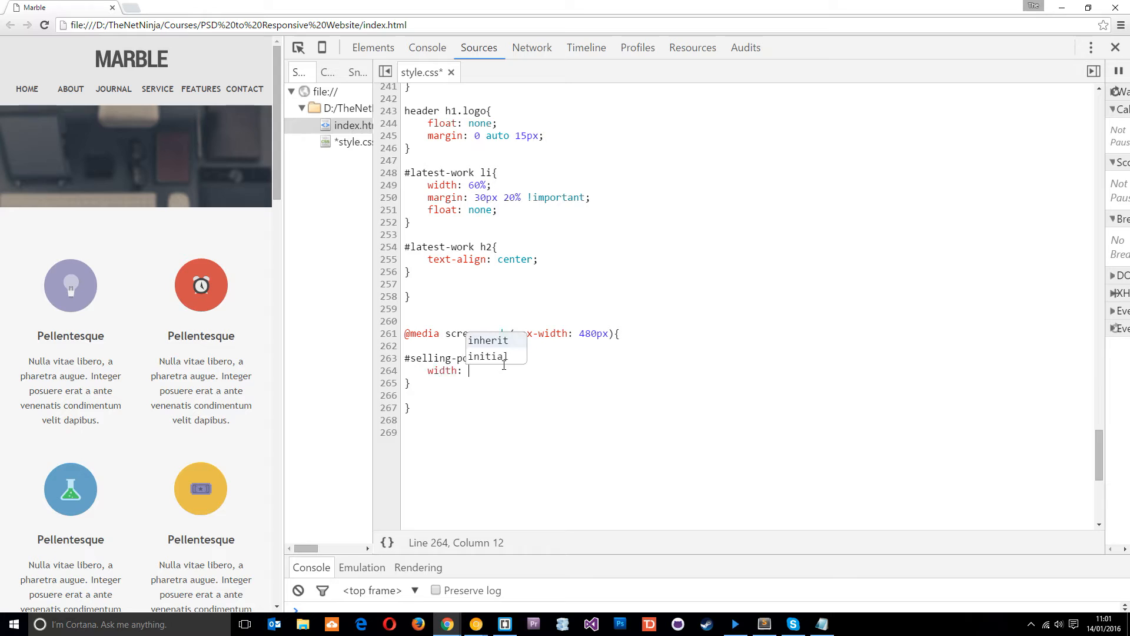
{"action": "type", "text": "80%;"}
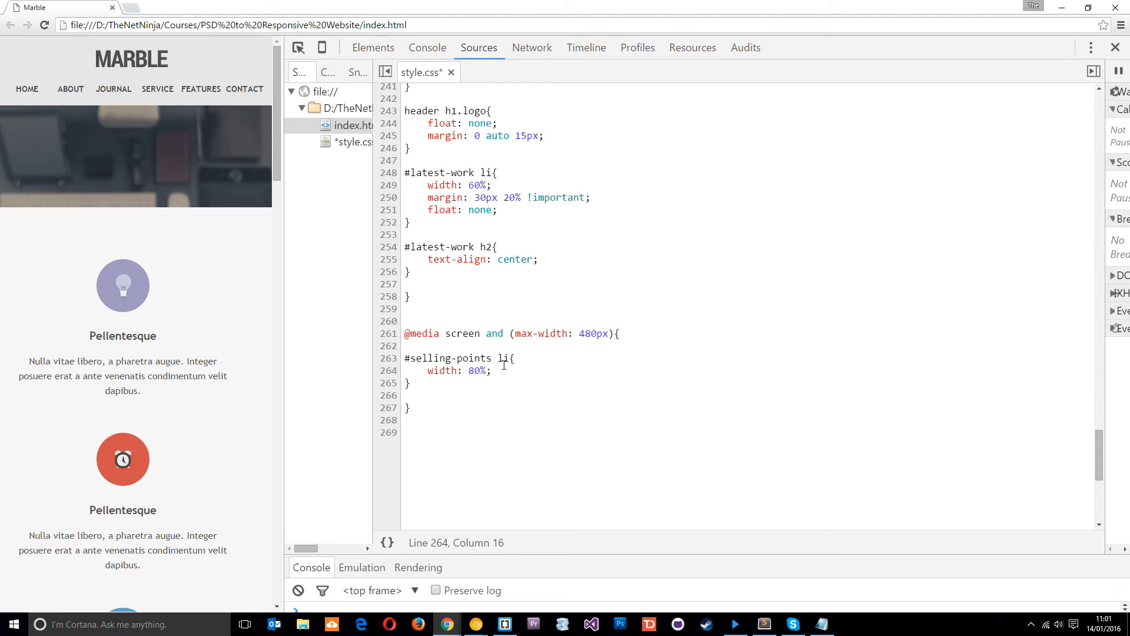
Step: Add padding 0 10% and margin 20px 0 to the selling-points rule
{"action": "key", "text": "Return"}
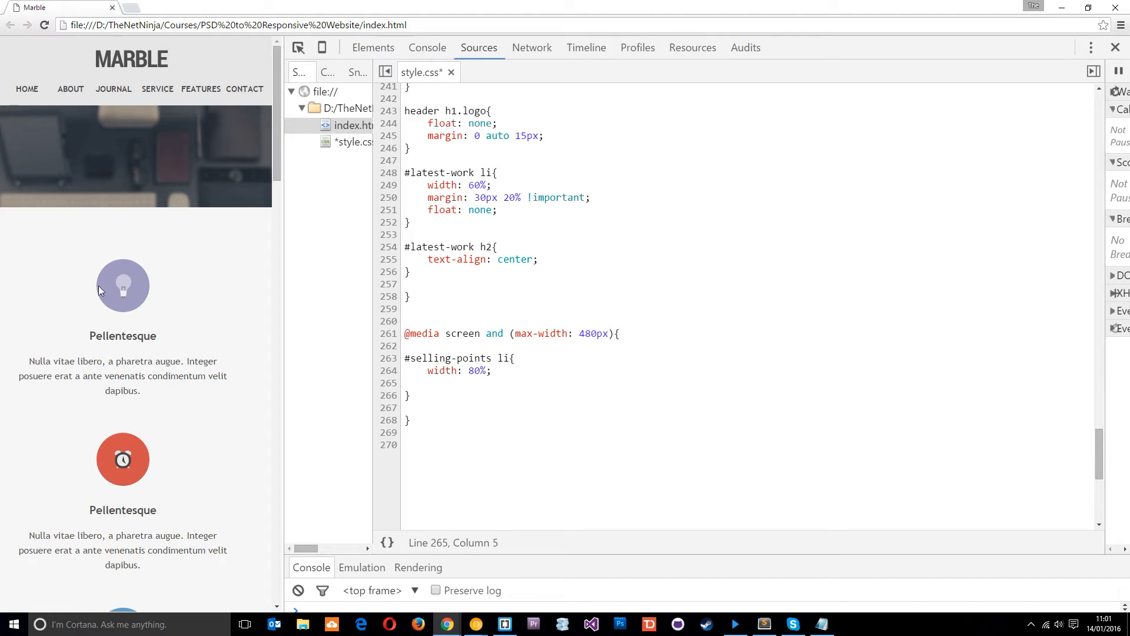
{"action": "type", "text": "padding:"}
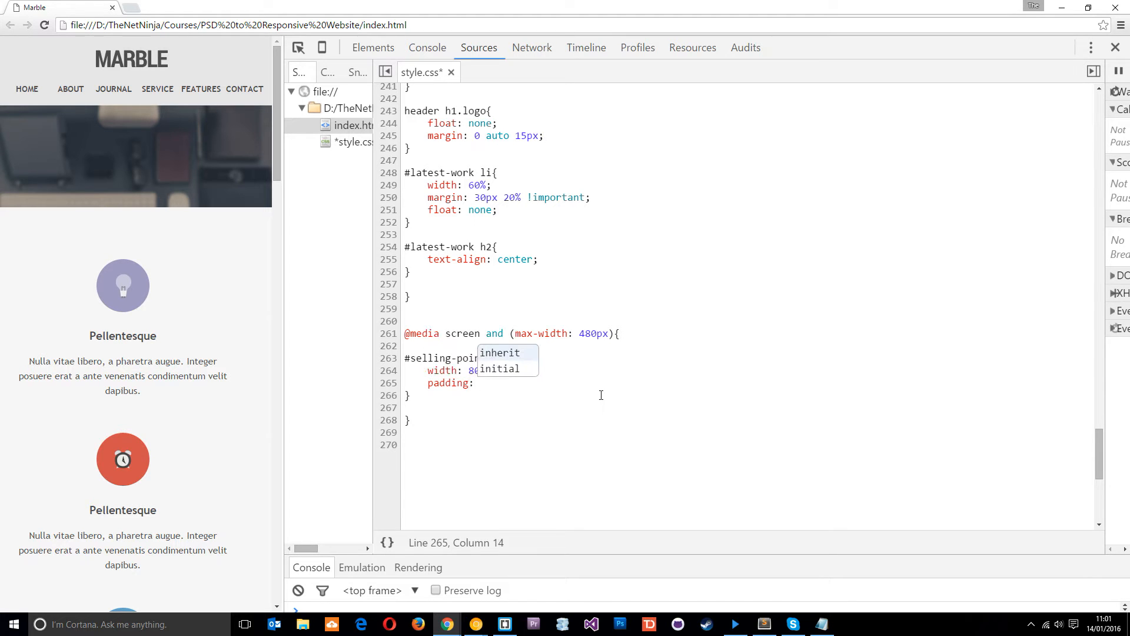
{"action": "type", "text": "0 10%"}
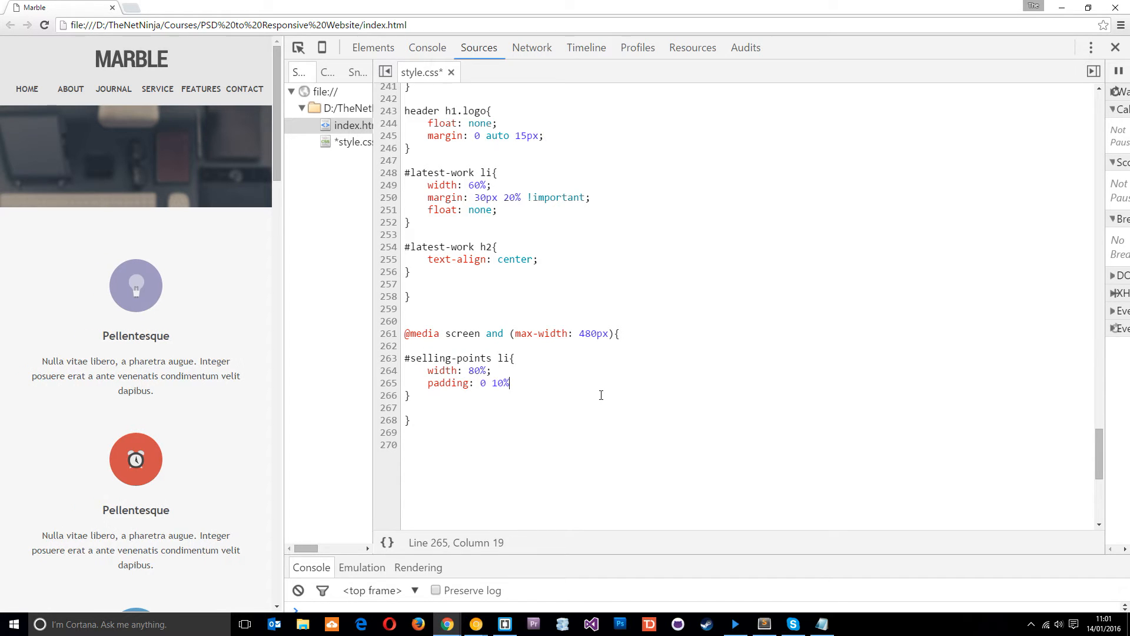
{"action": "type", "text": ";"}
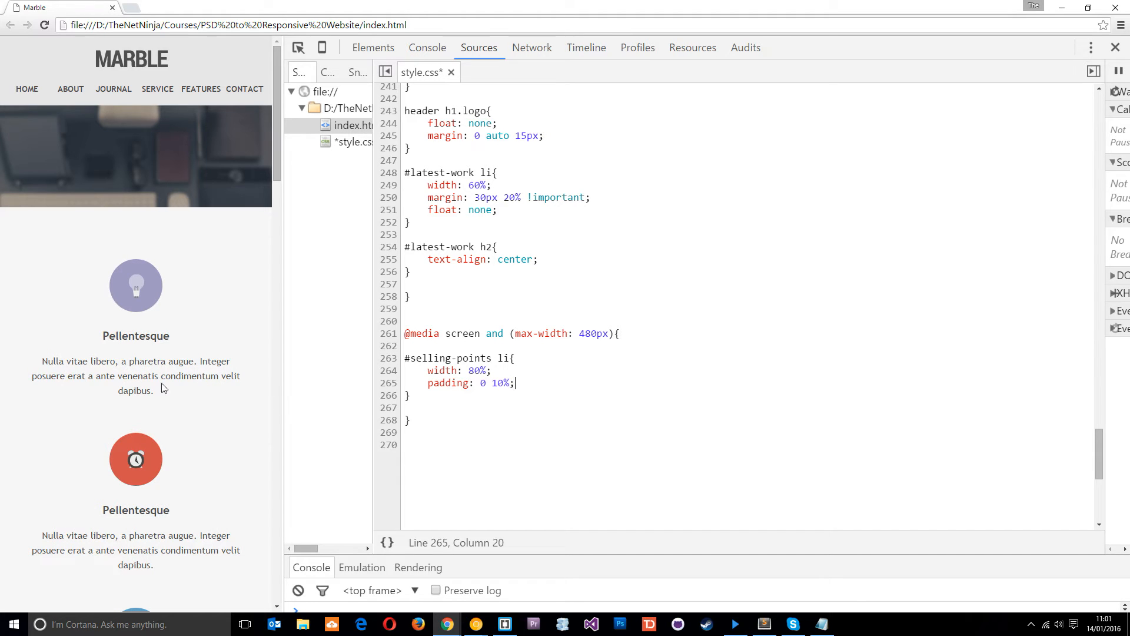
{"action": "mouse_move", "coordinate": [478, 411]}
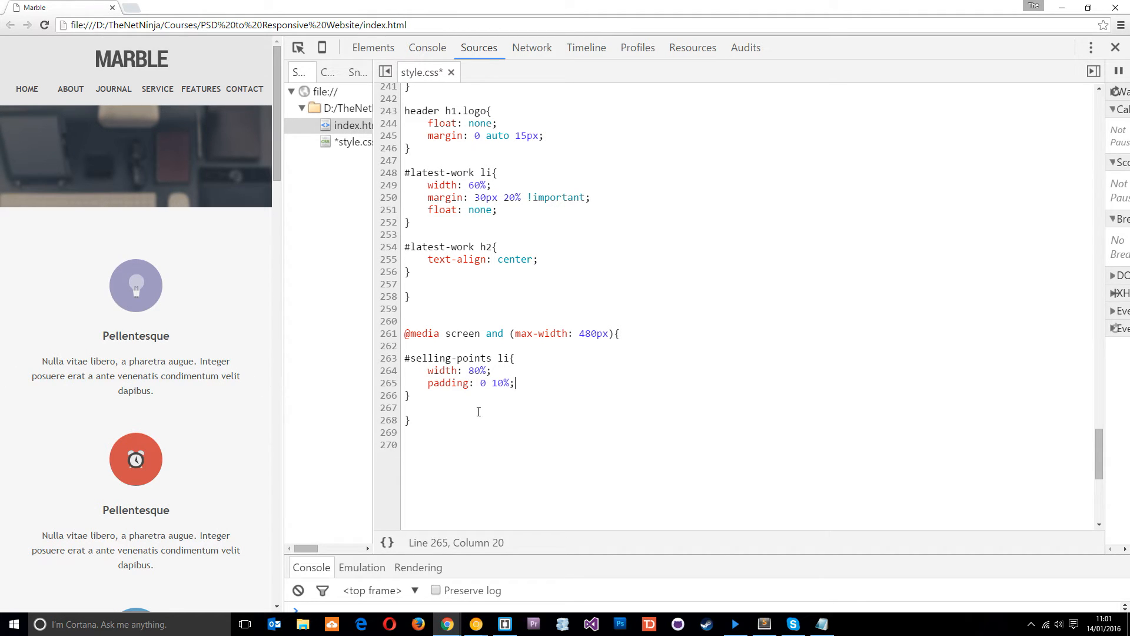
{"action": "key", "text": "Return"}
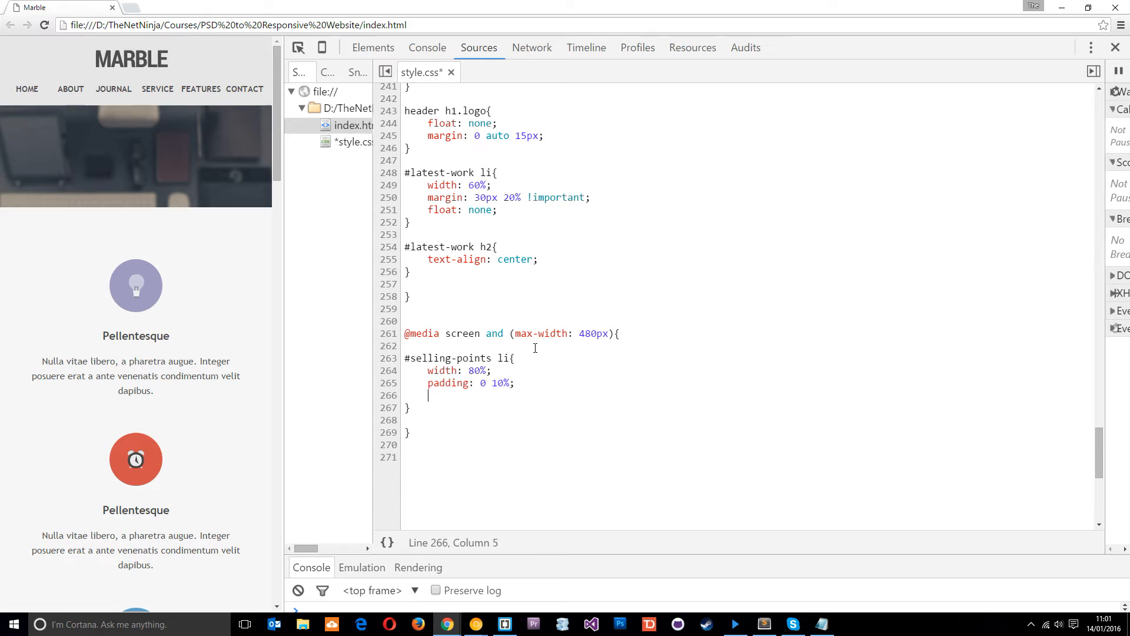
{"action": "type", "text": "margin: 20p"}
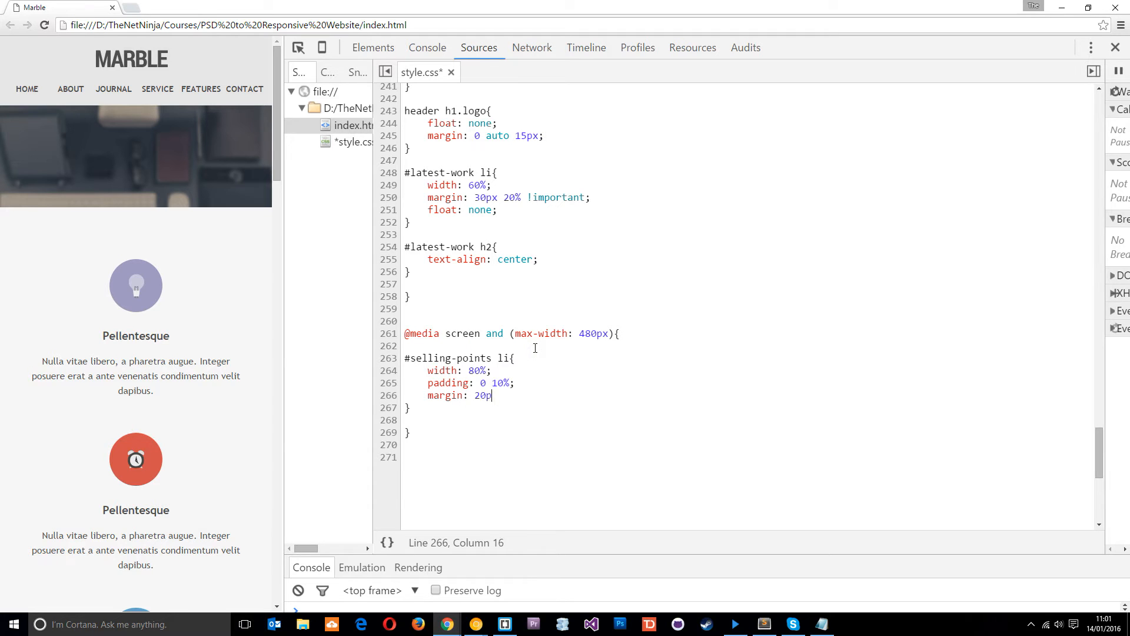
{"action": "type", "text": "x 0;"}
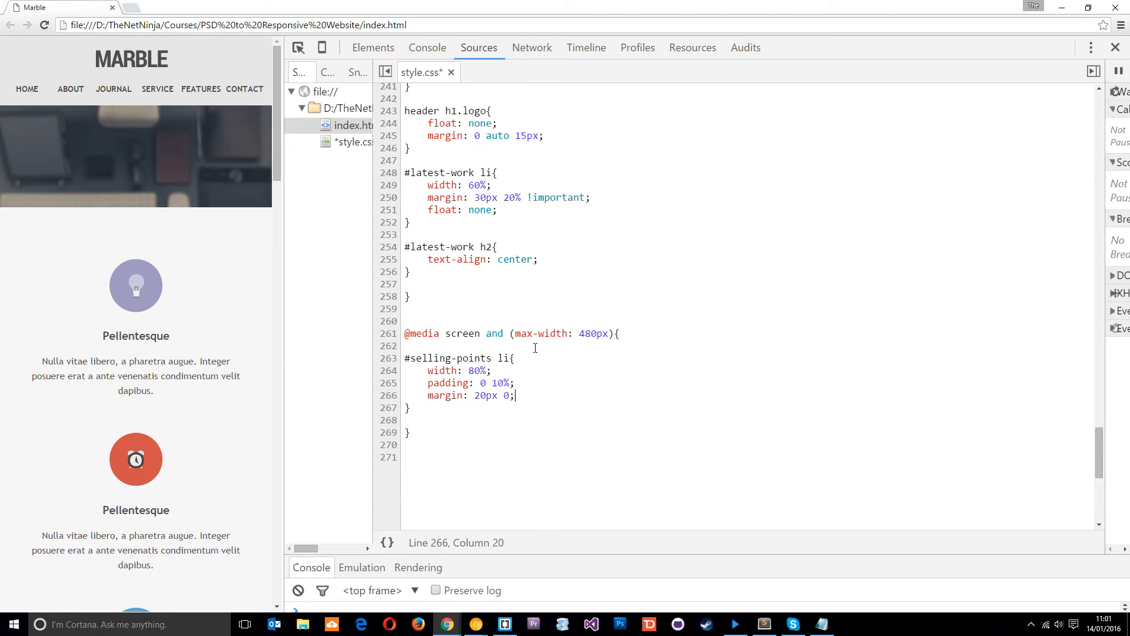
{"action": "scroll", "scroll_direction": "down", "scroll_amount": 3}
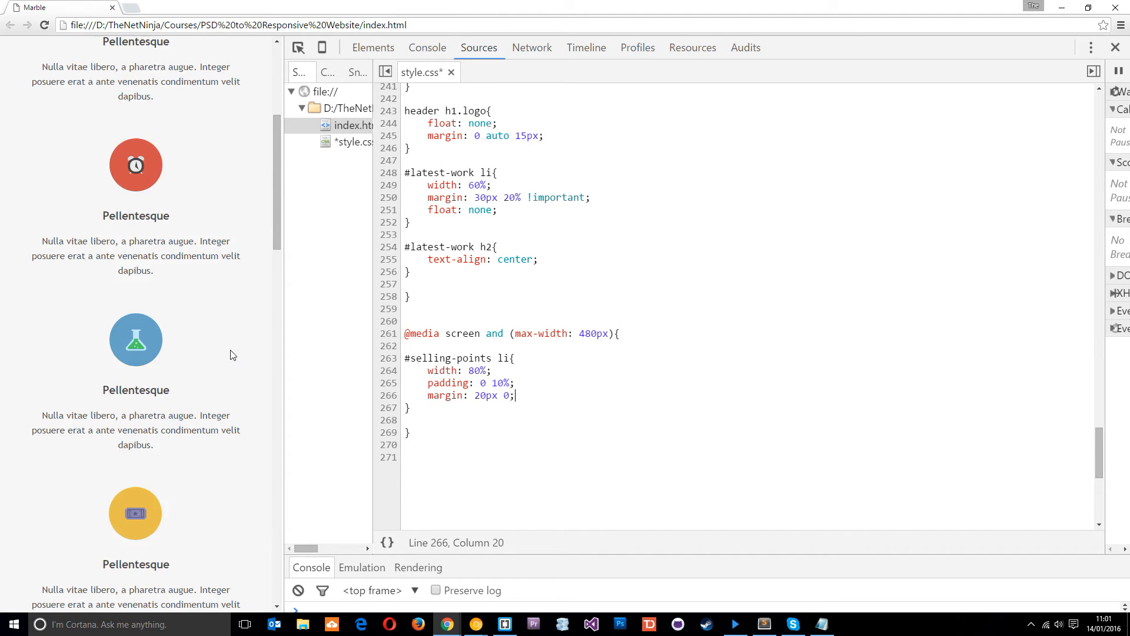
{"action": "scroll", "scroll_direction": "up", "scroll_amount": 3}
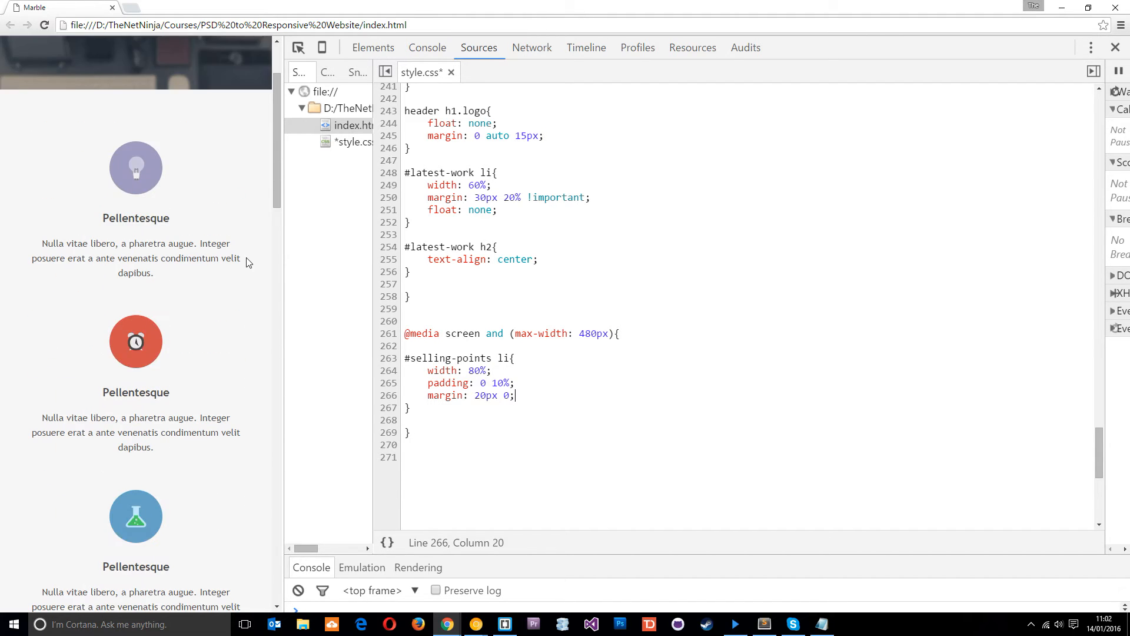
{"action": "scroll", "scroll_direction": "down", "scroll_amount": 3}
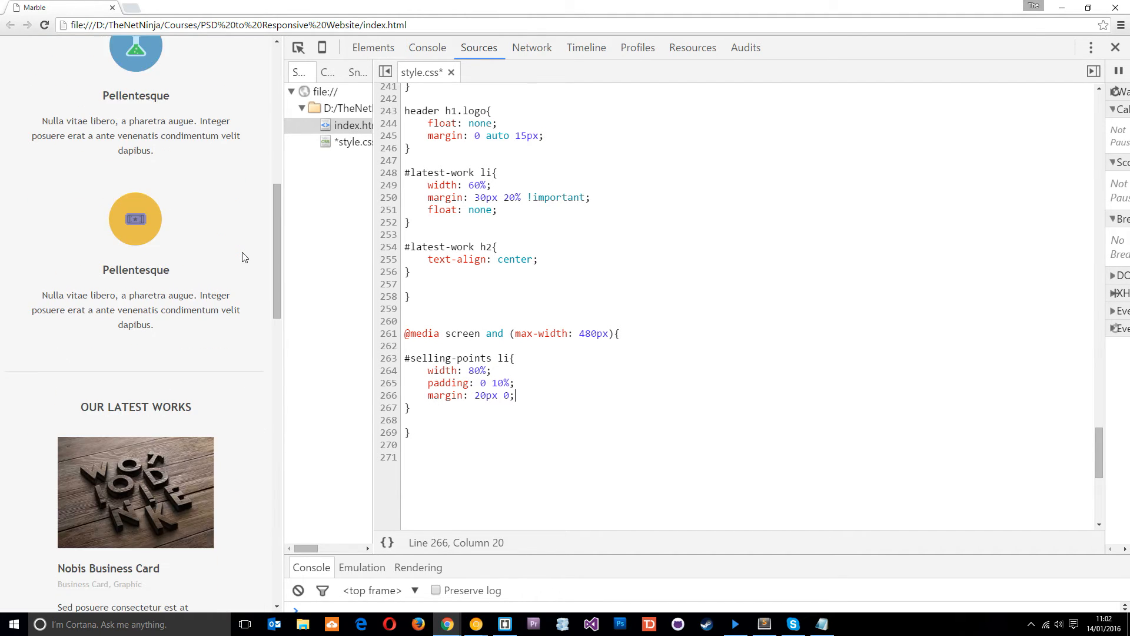
{"action": "scroll", "scroll_direction": "down", "scroll_amount": 3}
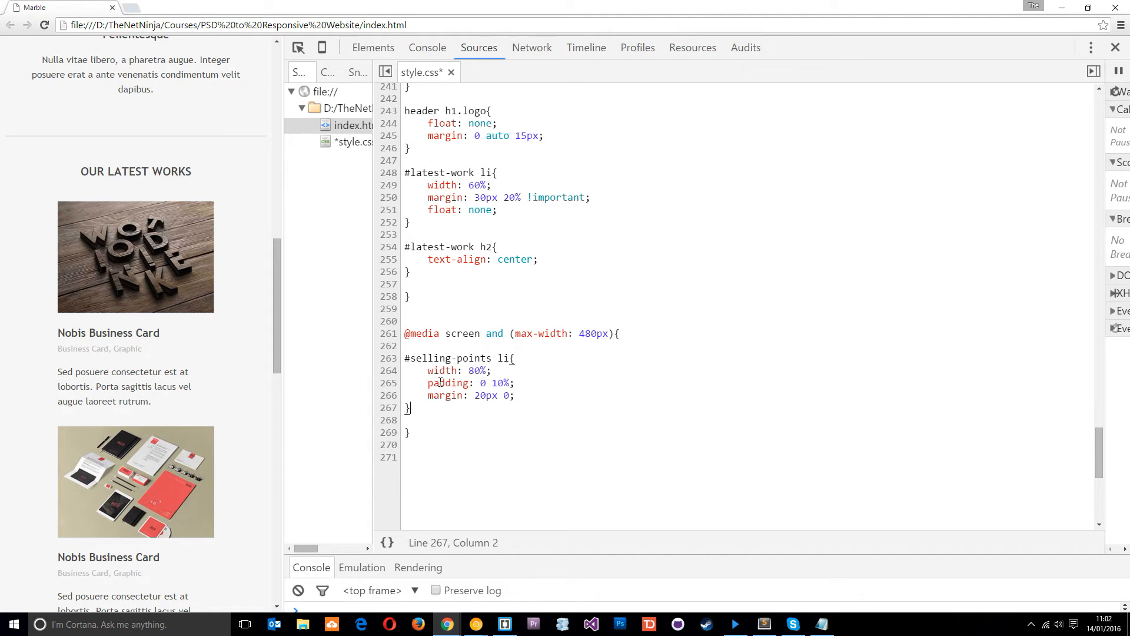
Step: Add a #latest-work li rule with width 80% below the selling-points rule
{"action": "type", "text": "#"}
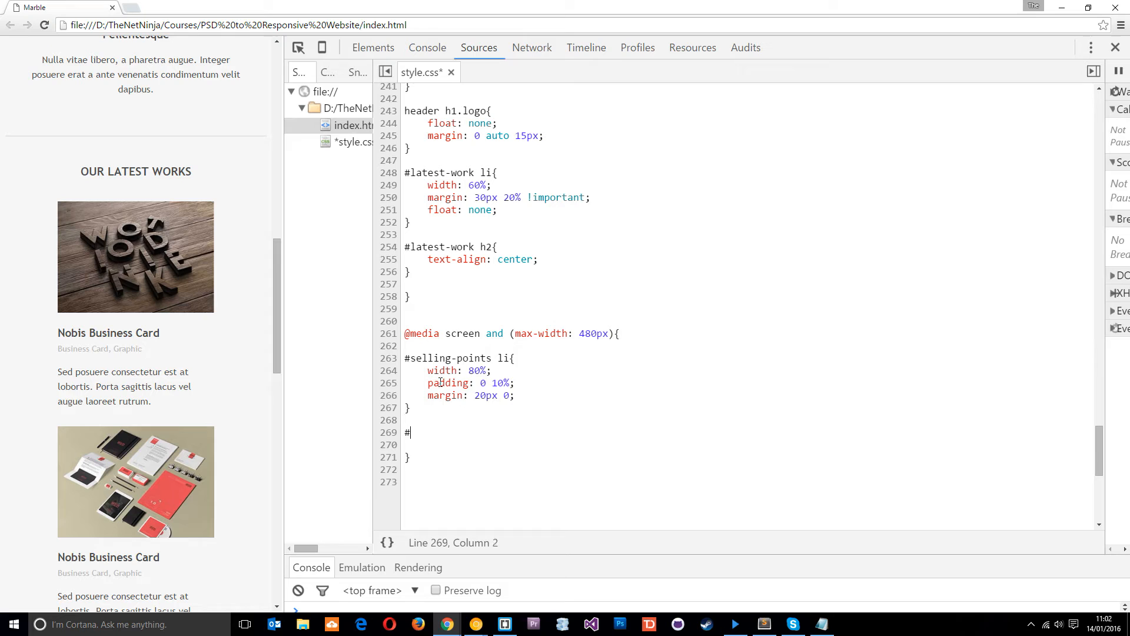
{"action": "type", "text": "latest-work"}
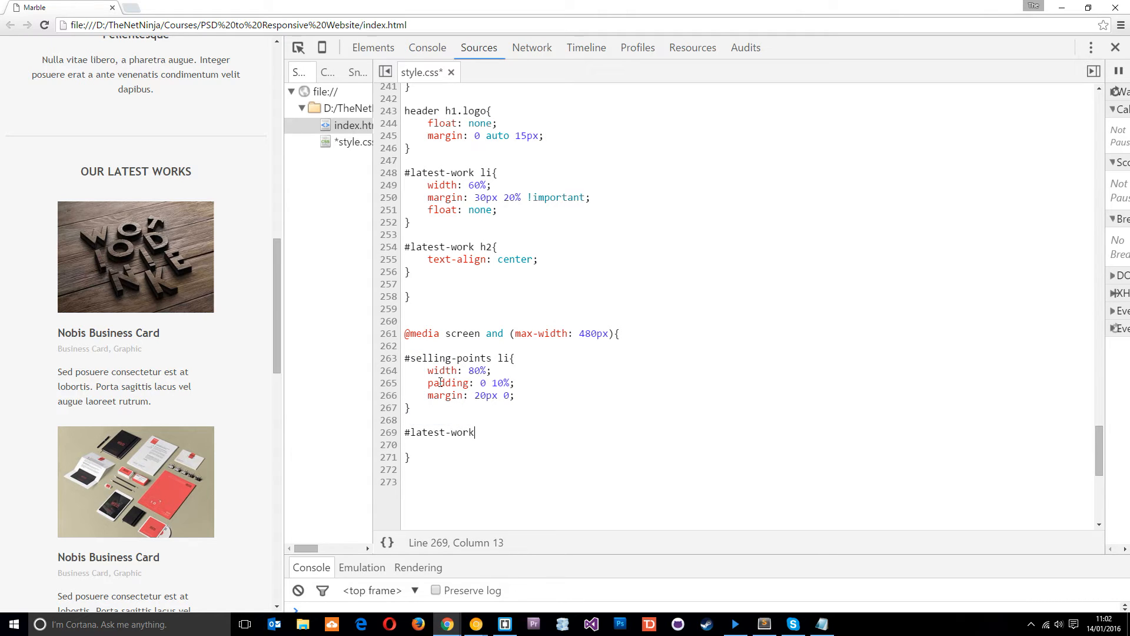
{"action": "type", "text": "li{}"}
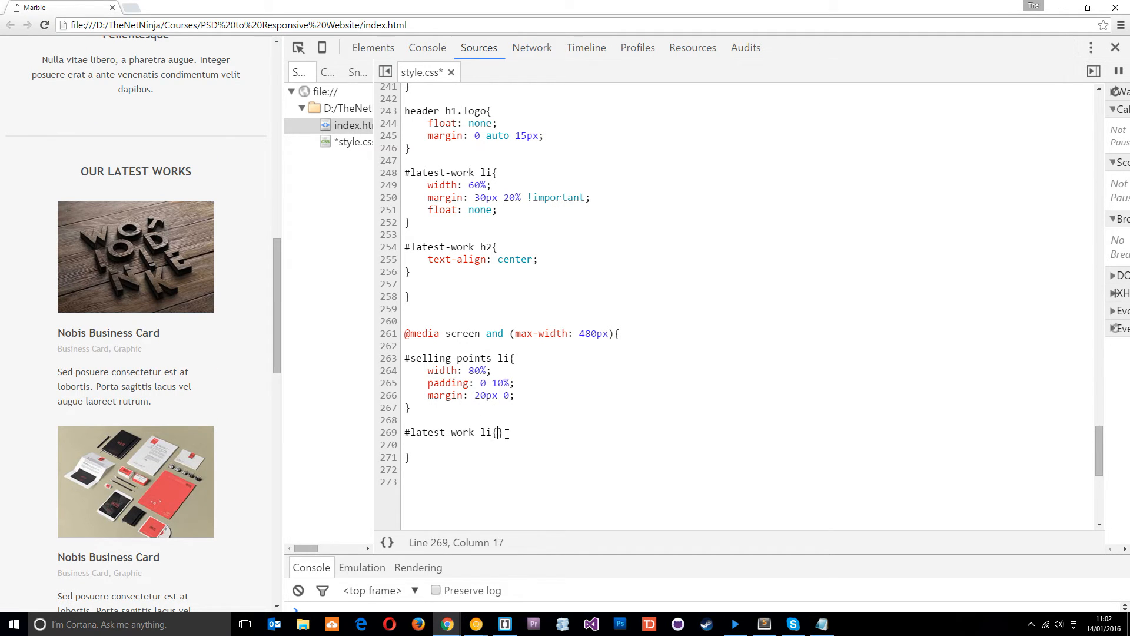
{"action": "type", "text": "width: 80%"}
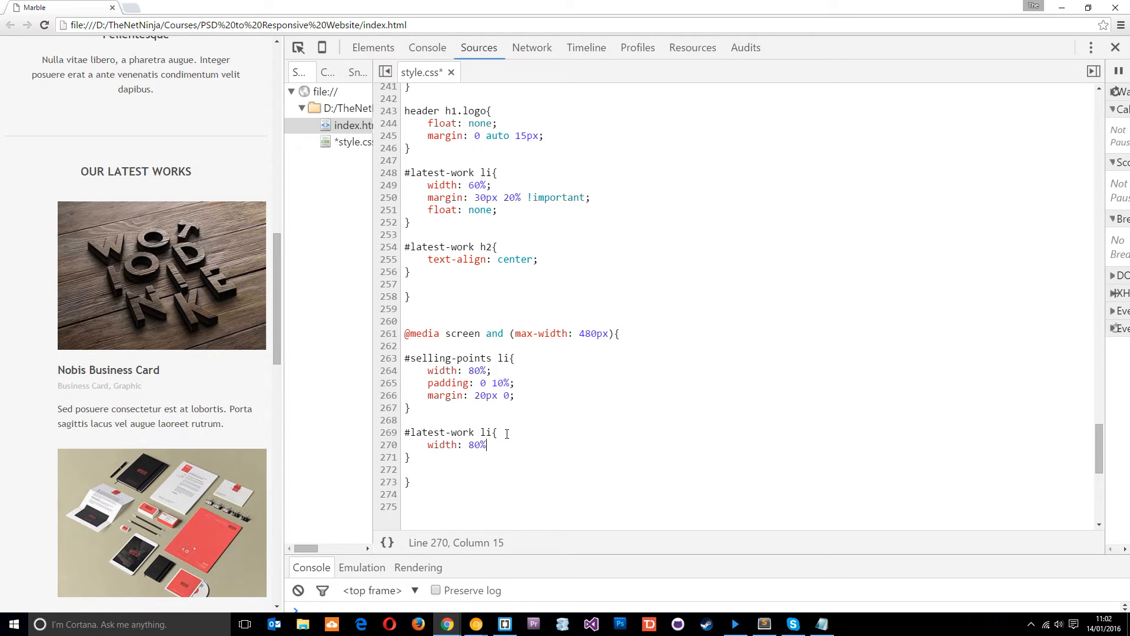
{"action": "type", "text": ";"}
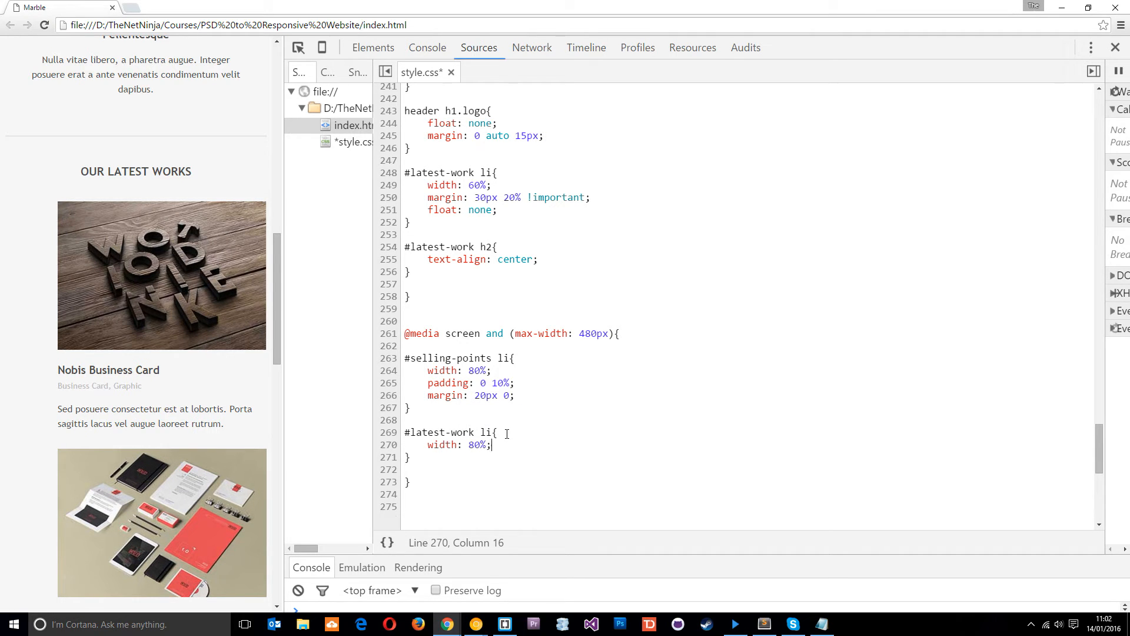
Step: Give the latest-work rule a 'margin: 30px 10% !important' declaration
{"action": "key", "text": "Return"}
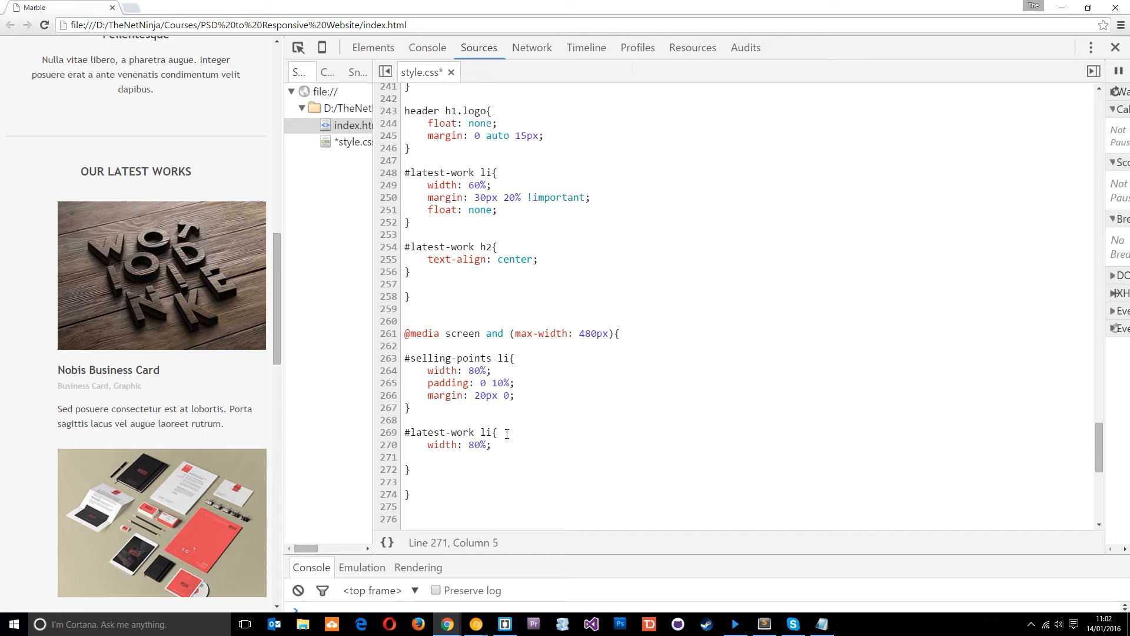
{"action": "type", "text": "ma"}
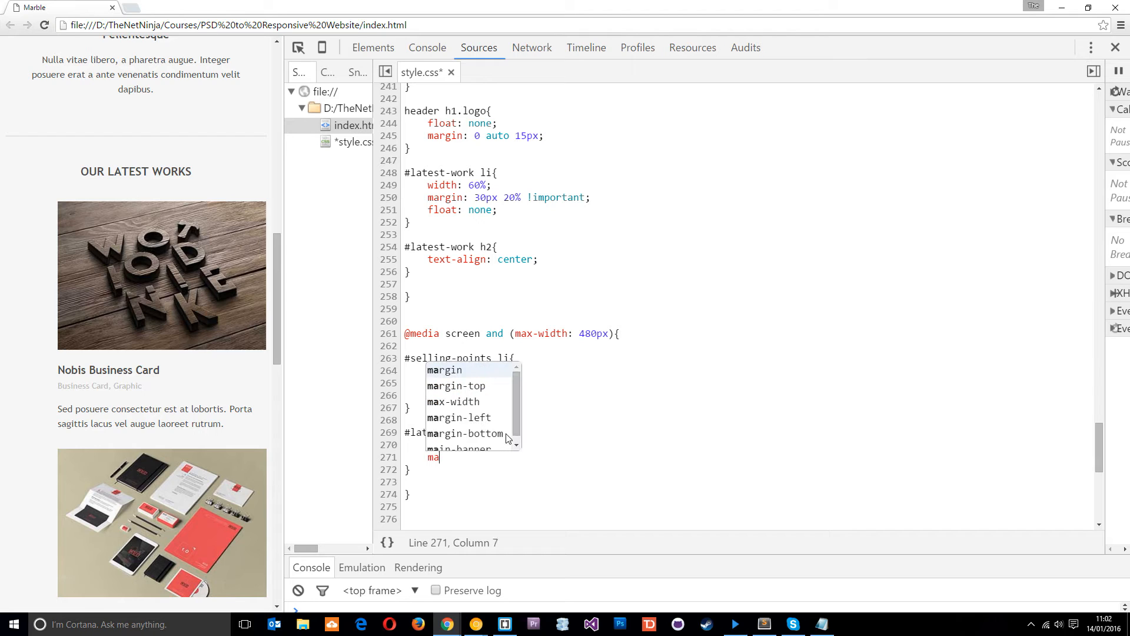
{"action": "type", "text": "margin:"}
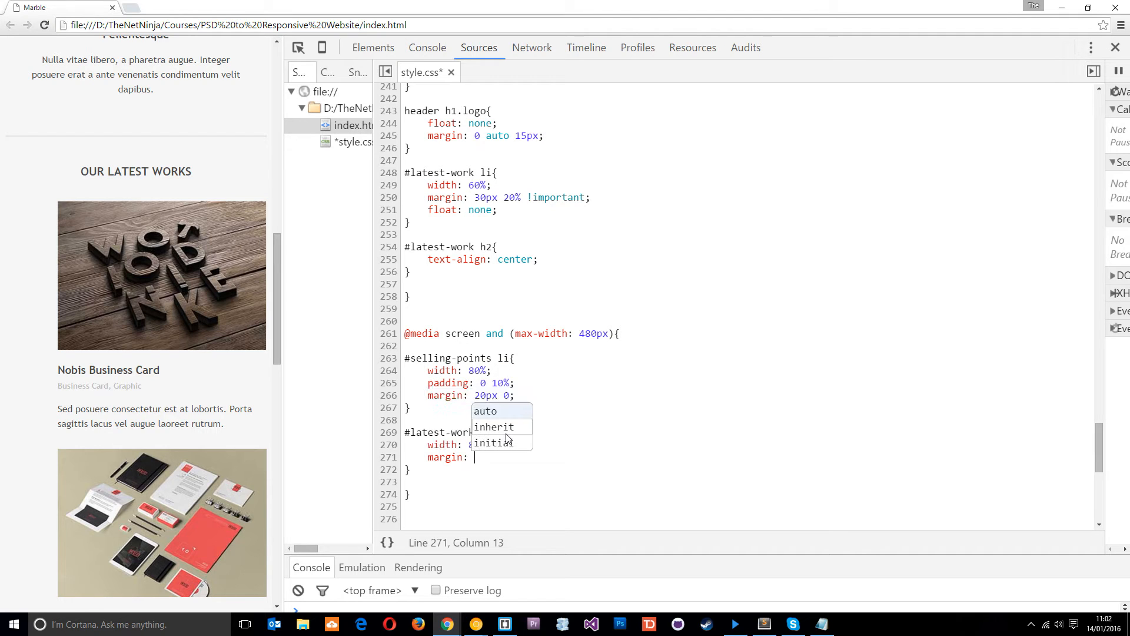
{"action": "type", "text": "30px"}
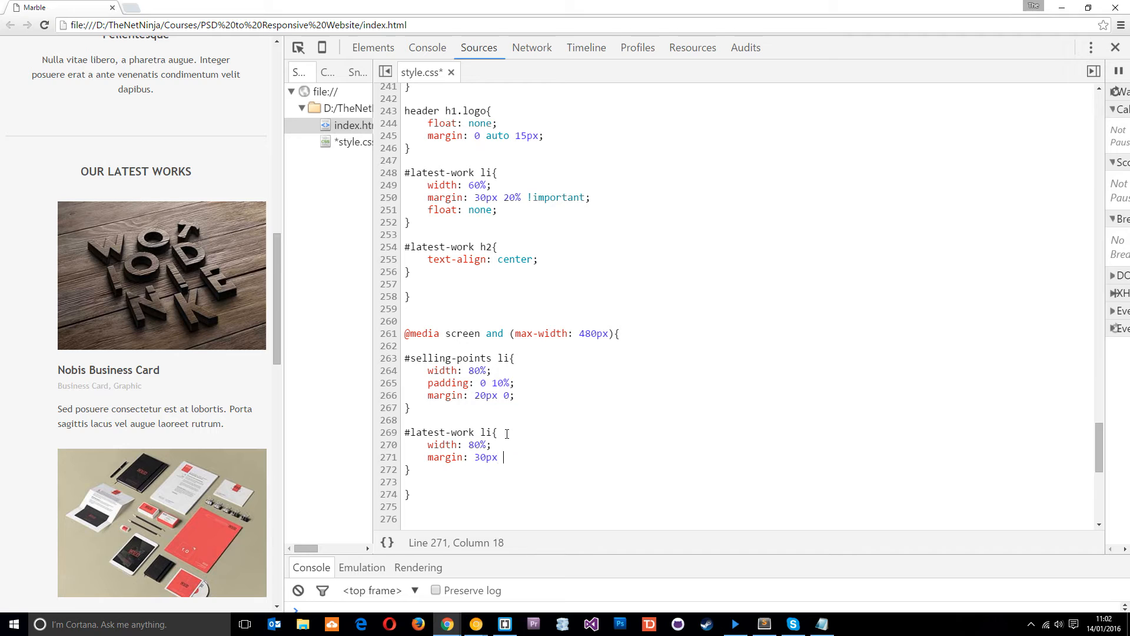
{"action": "type", "text": "1"}
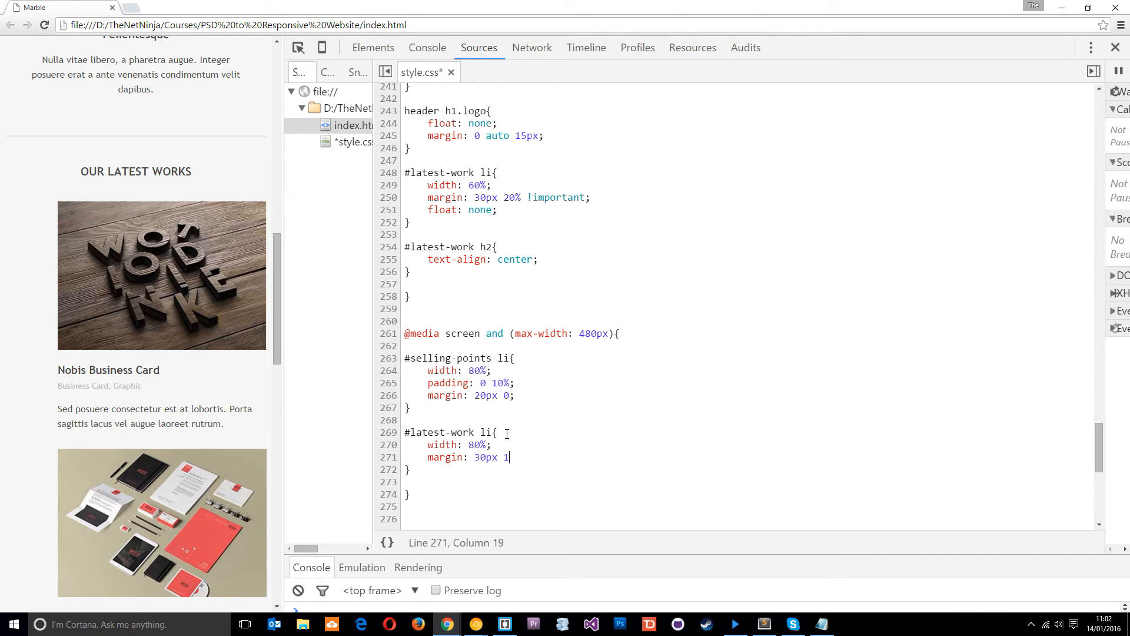
{"action": "type", "text": "0%"}
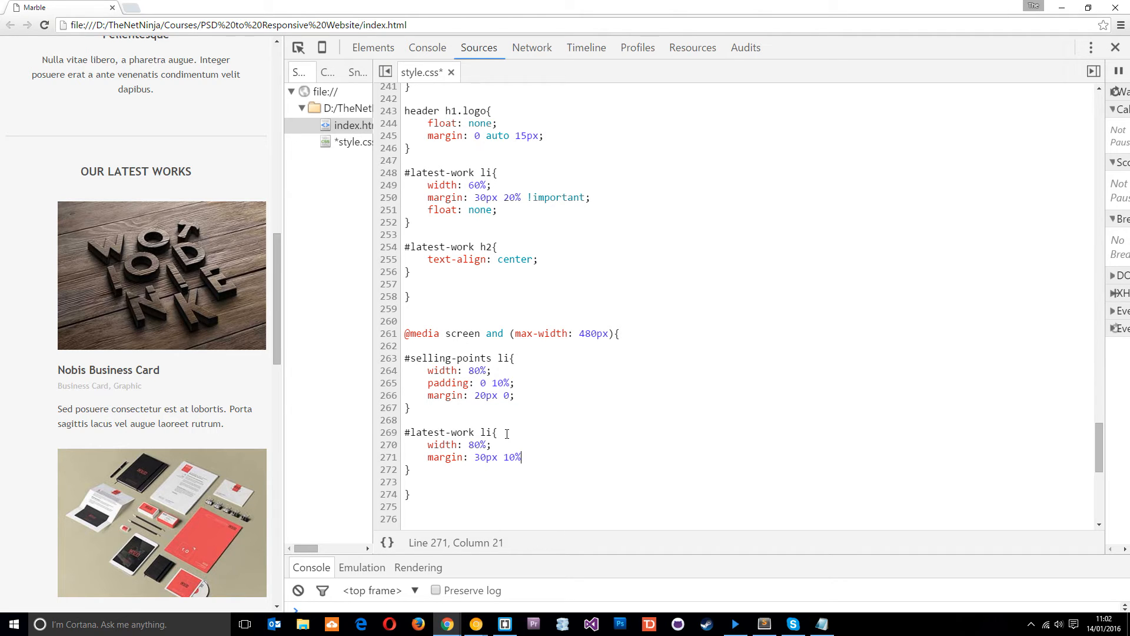
{"action": "mouse_move", "coordinate": [253, 362]}
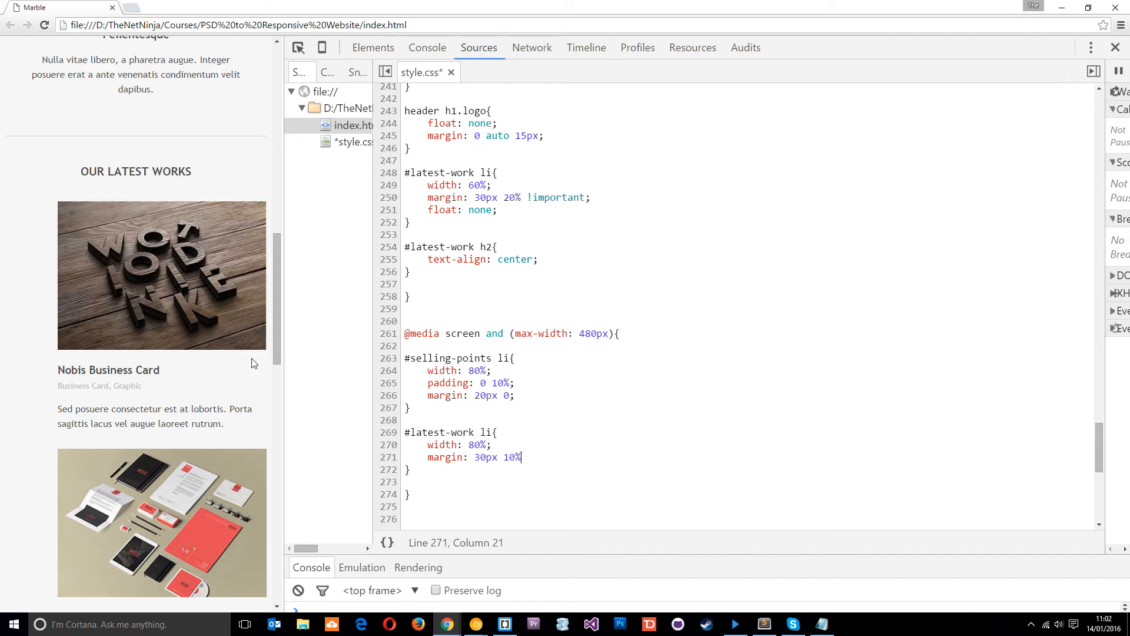
{"action": "scroll", "scroll_direction": "down", "scroll_amount": 3}
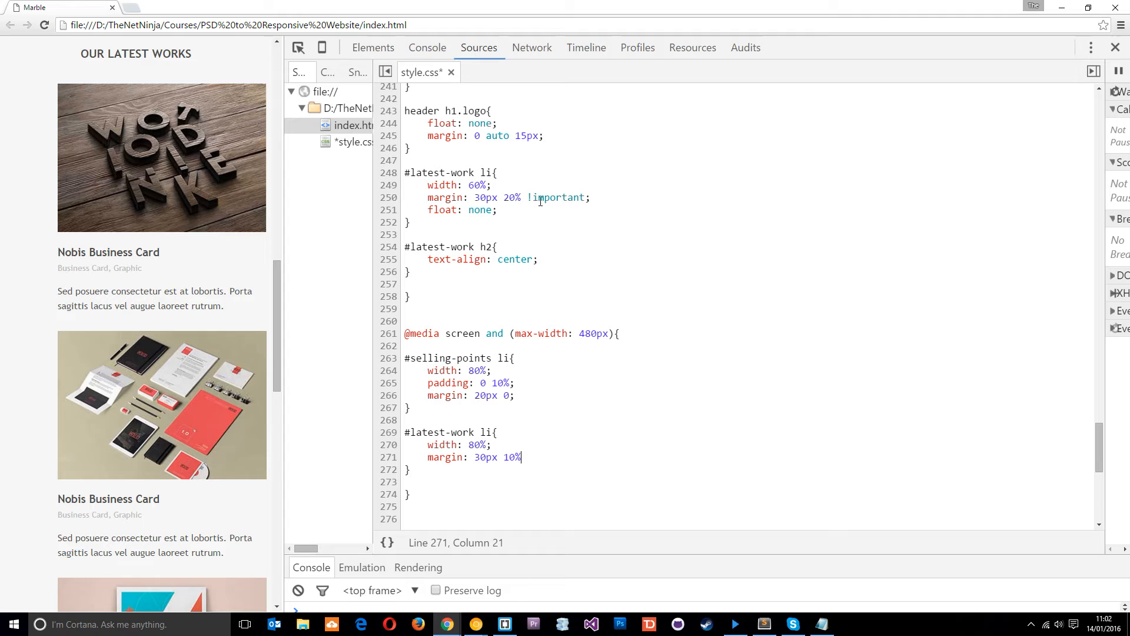
{"action": "type", "text": "!important;"}
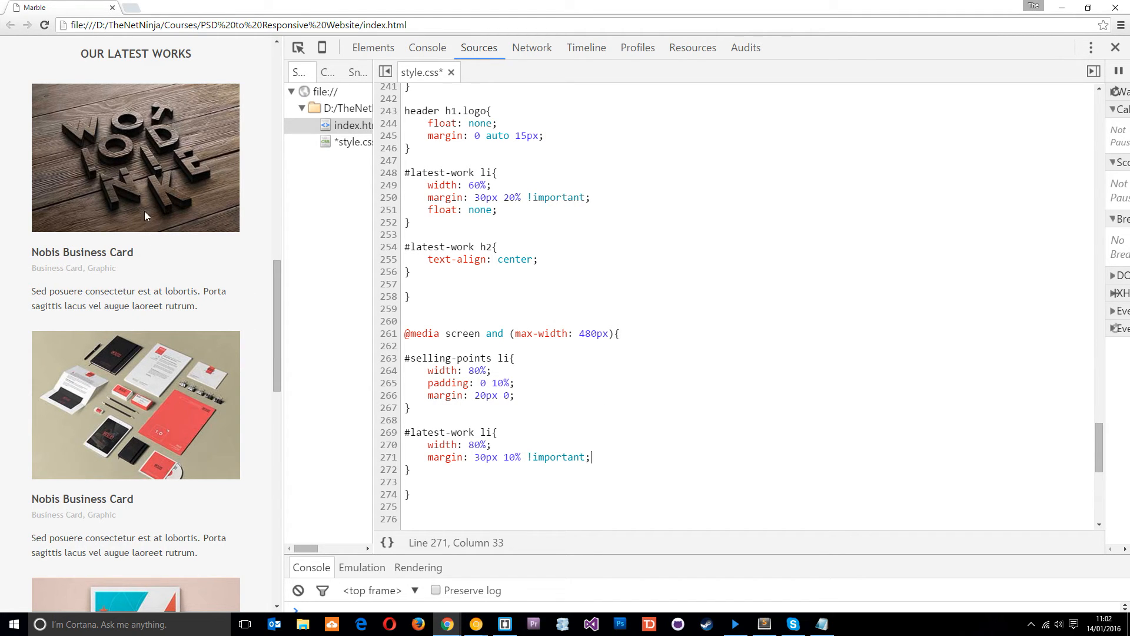
{"action": "scroll", "scroll_direction": "down", "scroll_amount": 3}
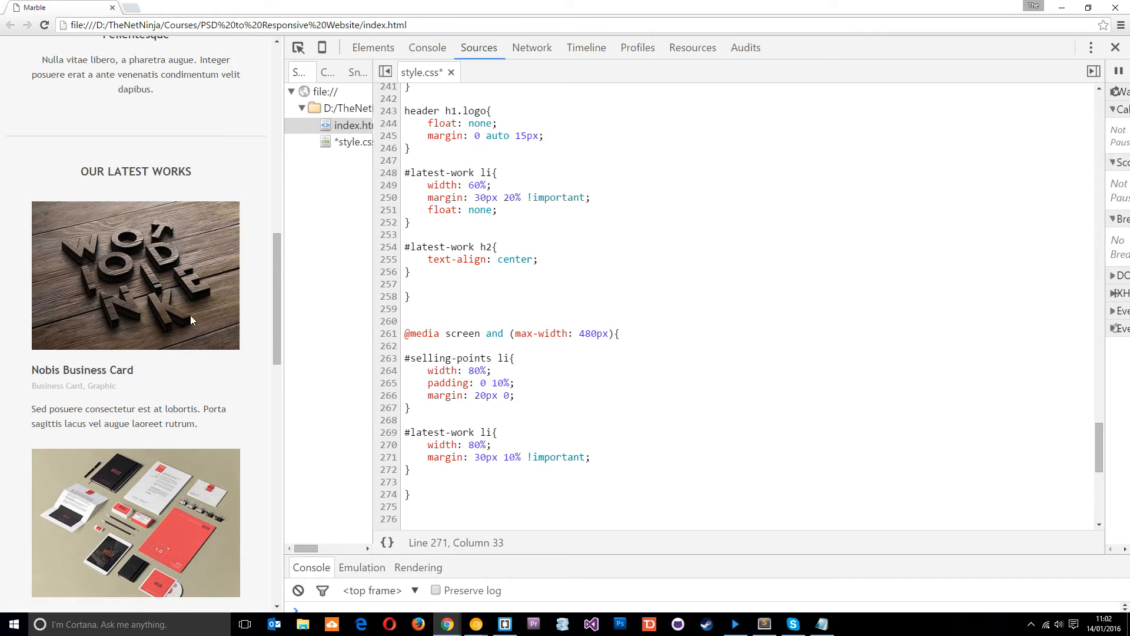
{"action": "scroll", "scroll_direction": "down", "scroll_amount": 3}
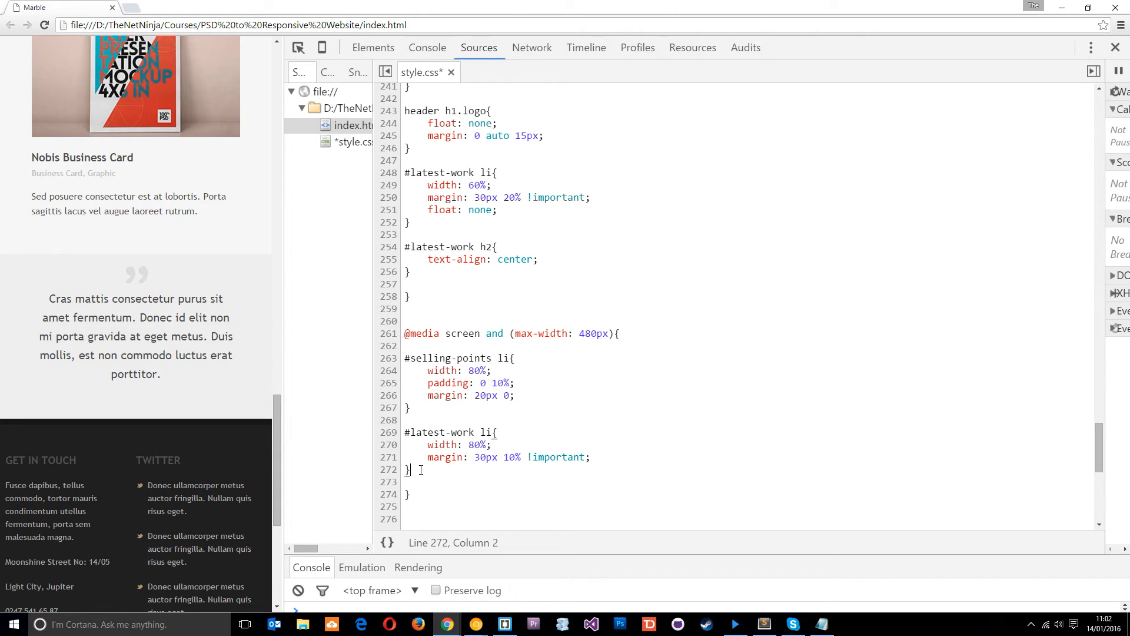
Step: Add a #quote rule with font-size 16px and font-weight bold
{"action": "type", "text": "quote{}"}
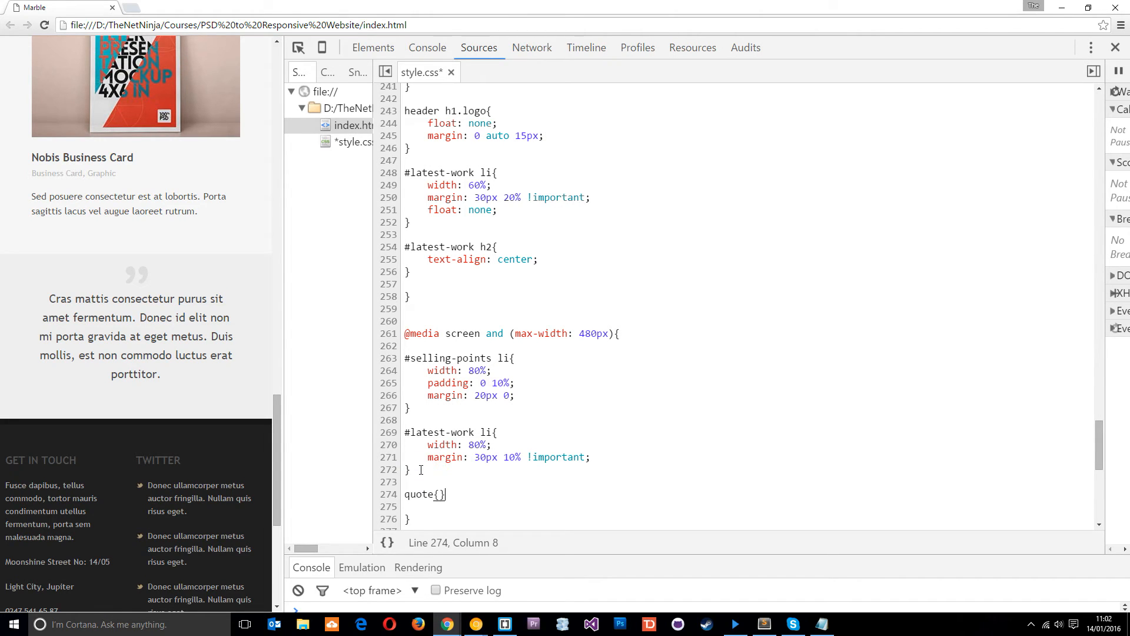
{"action": "key", "text": "Home"}
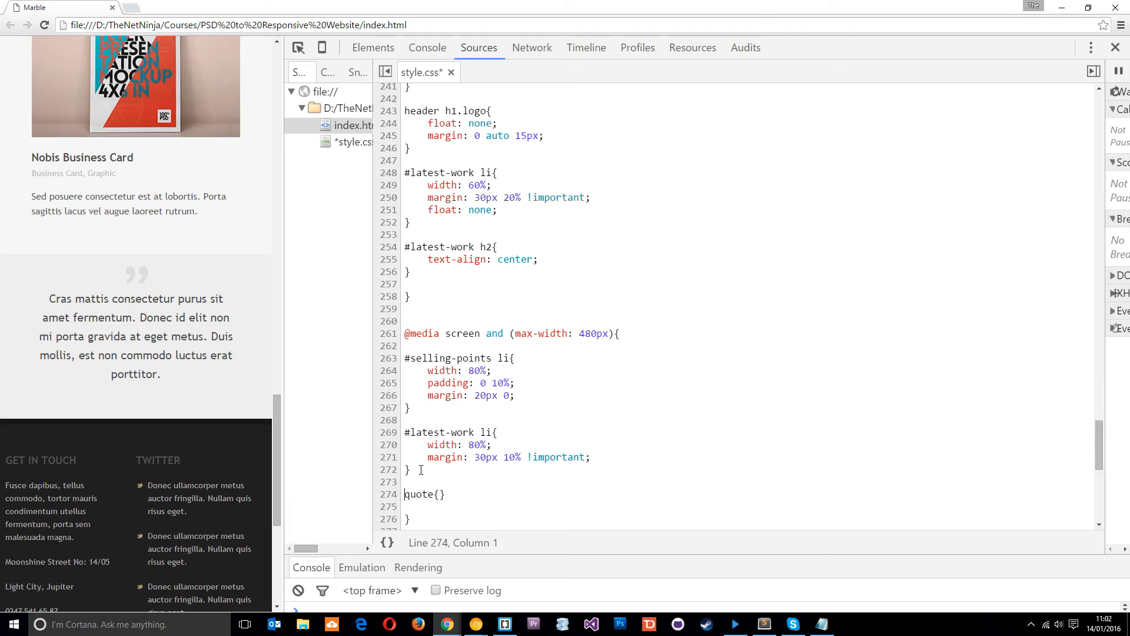
{"action": "type", "text": "#"}
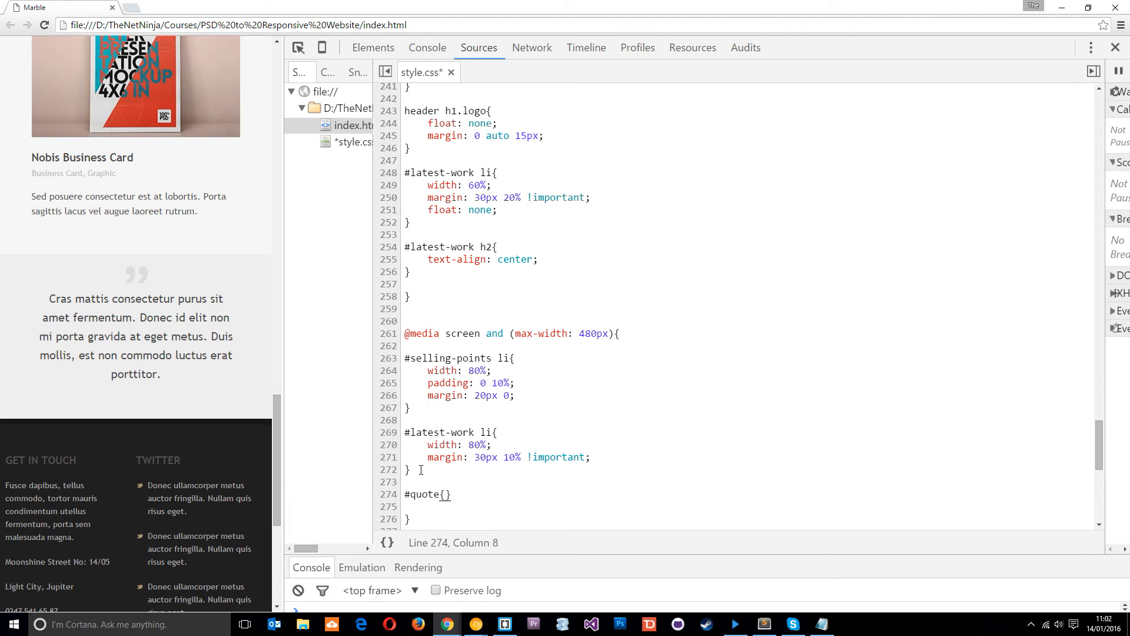
{"action": "key", "text": "Enter"}
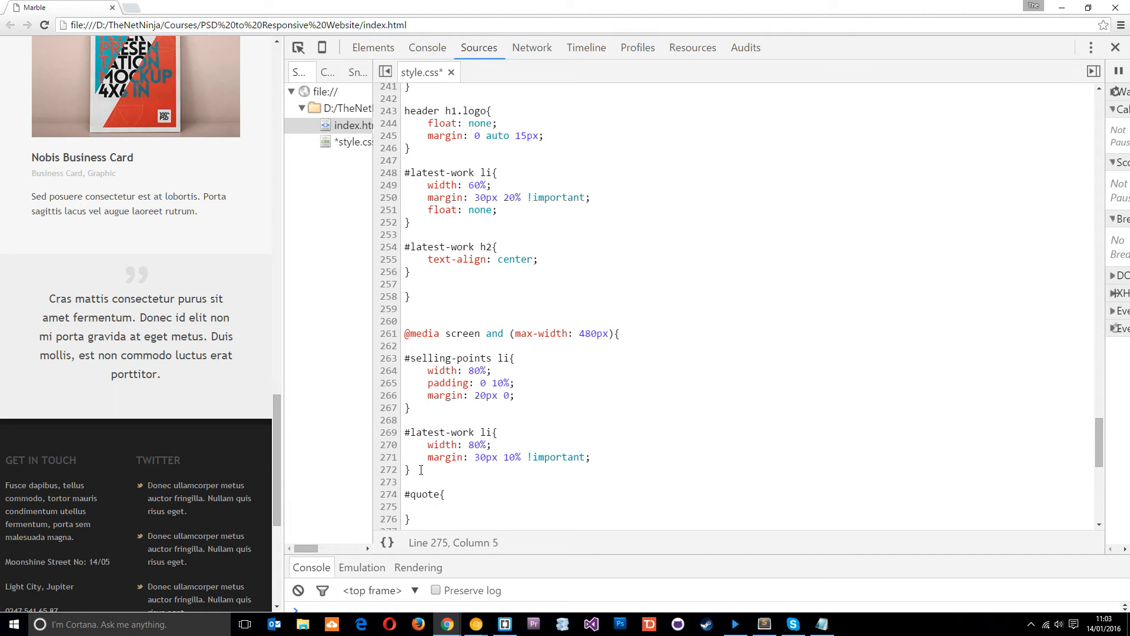
{"action": "type", "text": "font-siz"}
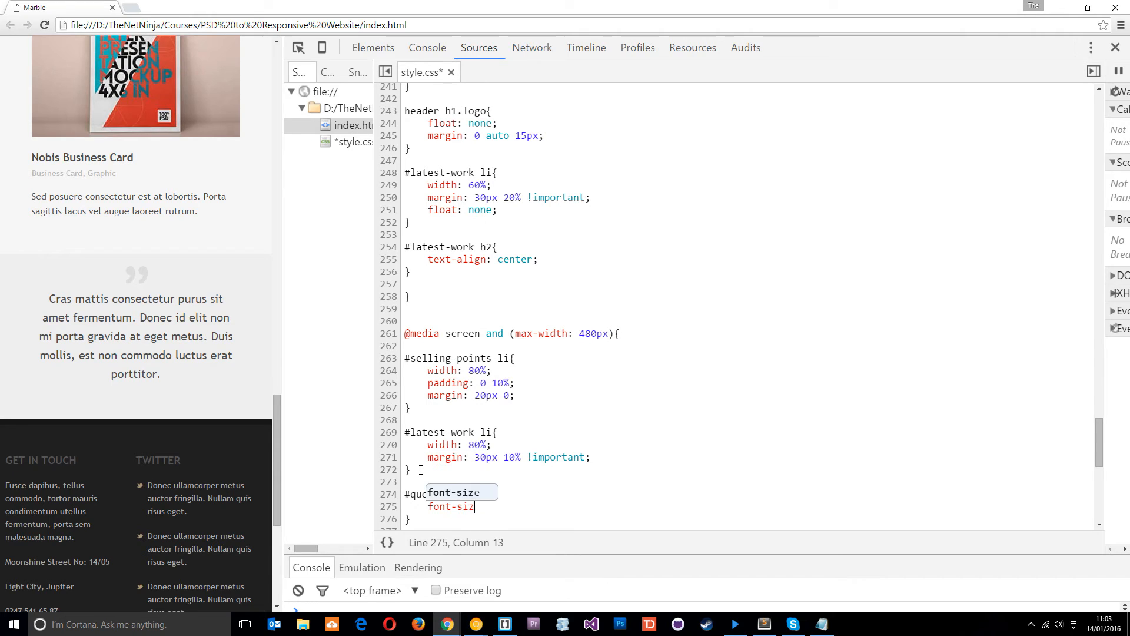
{"action": "type", "text": "e: 16p"}
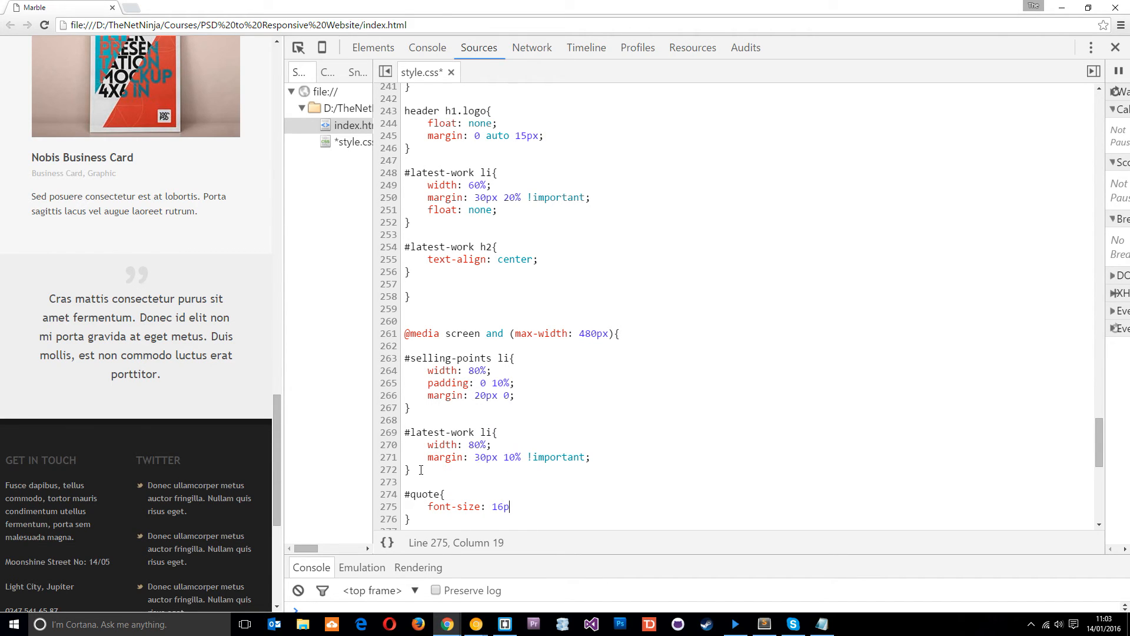
{"action": "type", "text": "px;"}
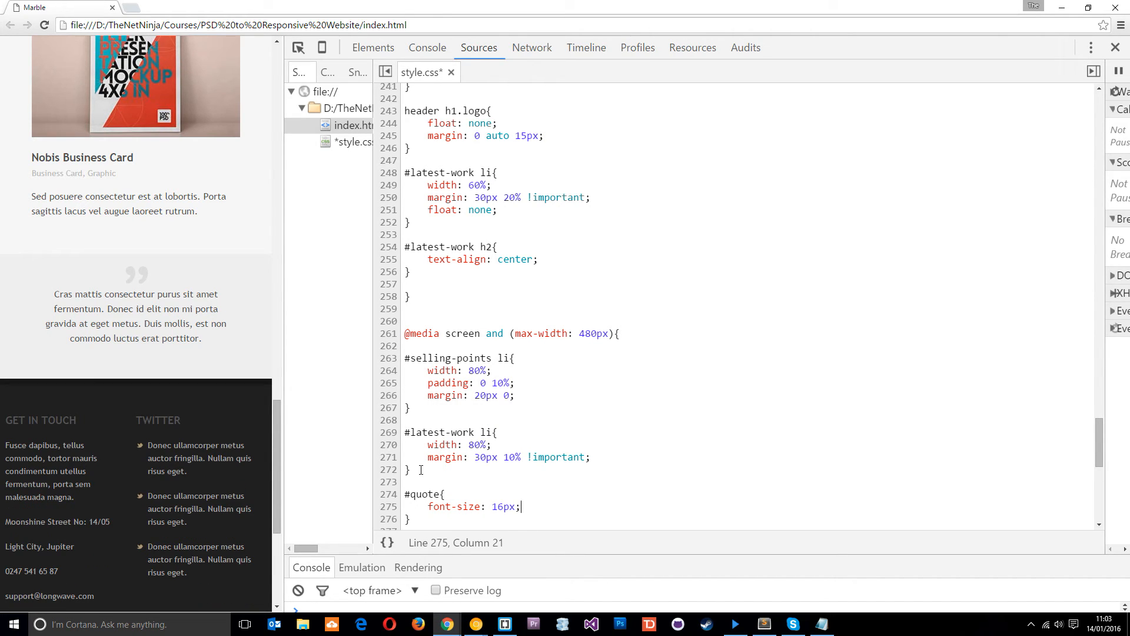
{"action": "type", "text": "font-"}
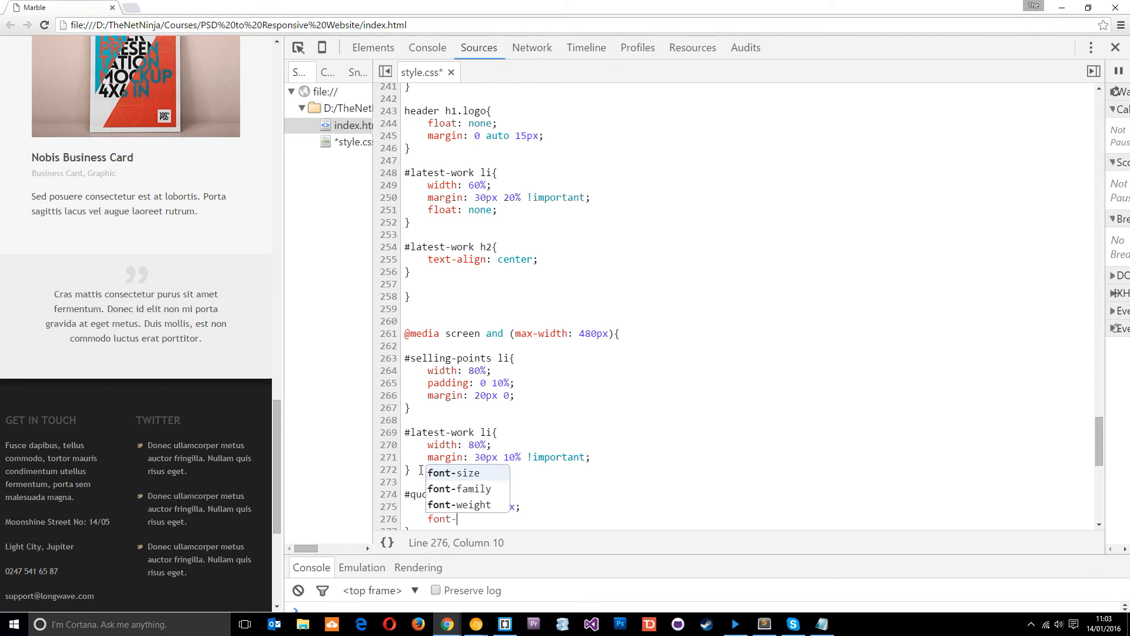
{"action": "type", "text": "font-weight: bold;"}
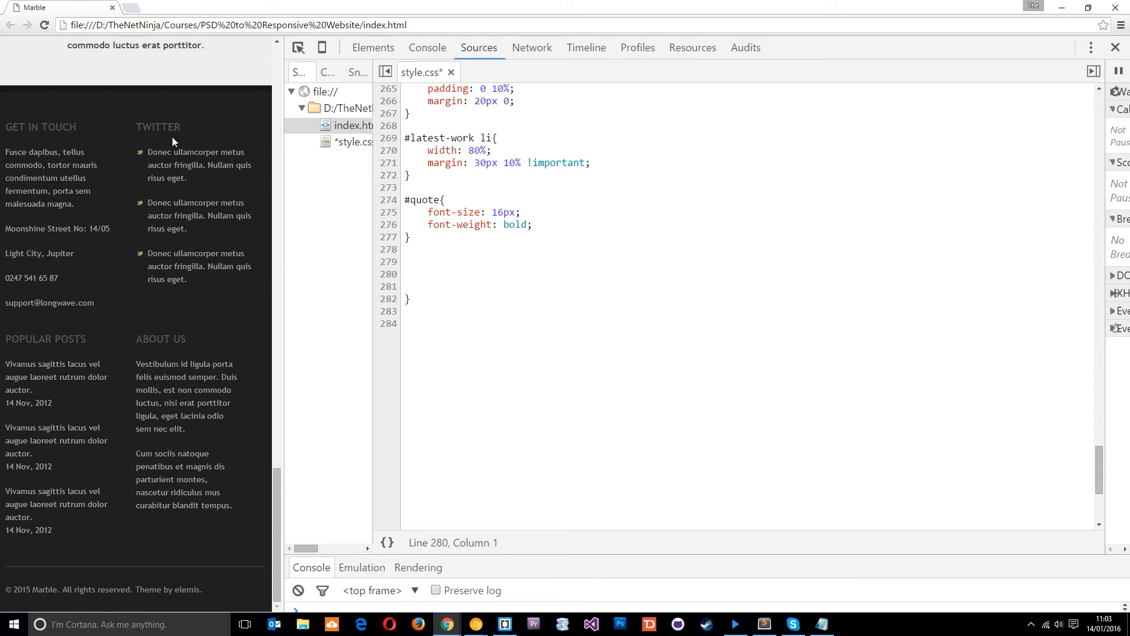
{"action": "left_click", "coordinate": [373, 48]}
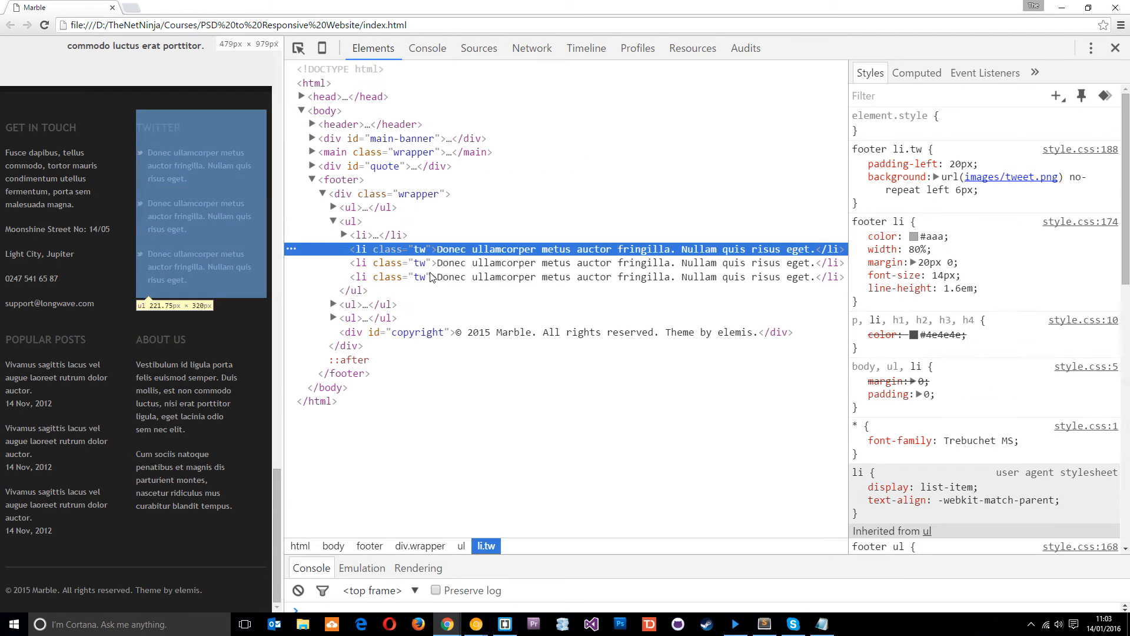
{"action": "left_click", "coordinate": [349, 222]}
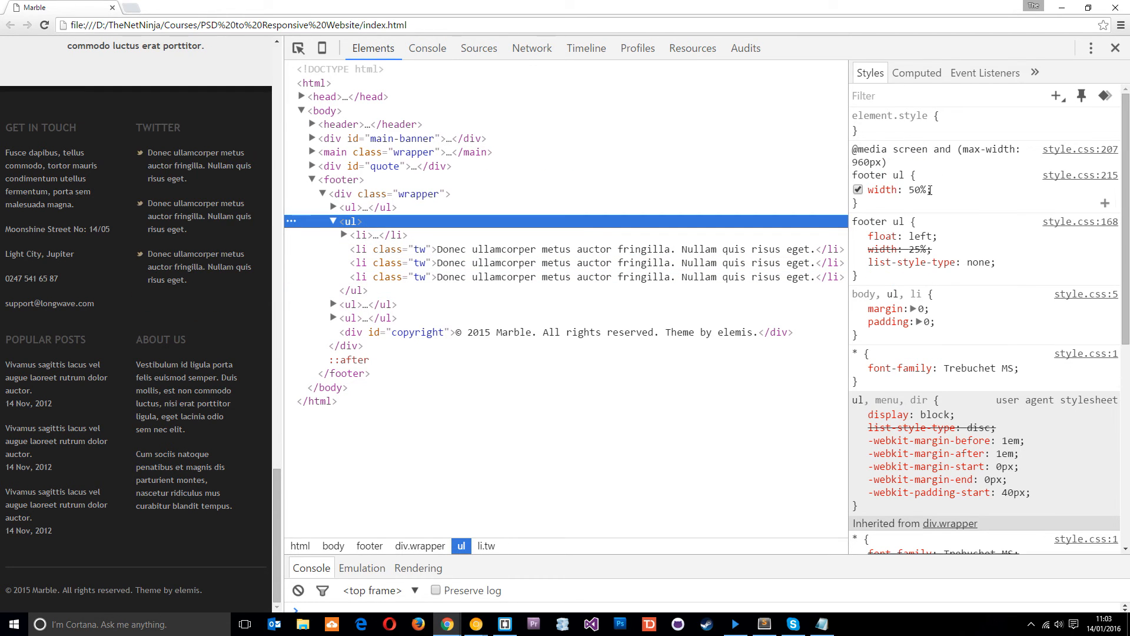
{"action": "left_click", "coordinate": [478, 48]}
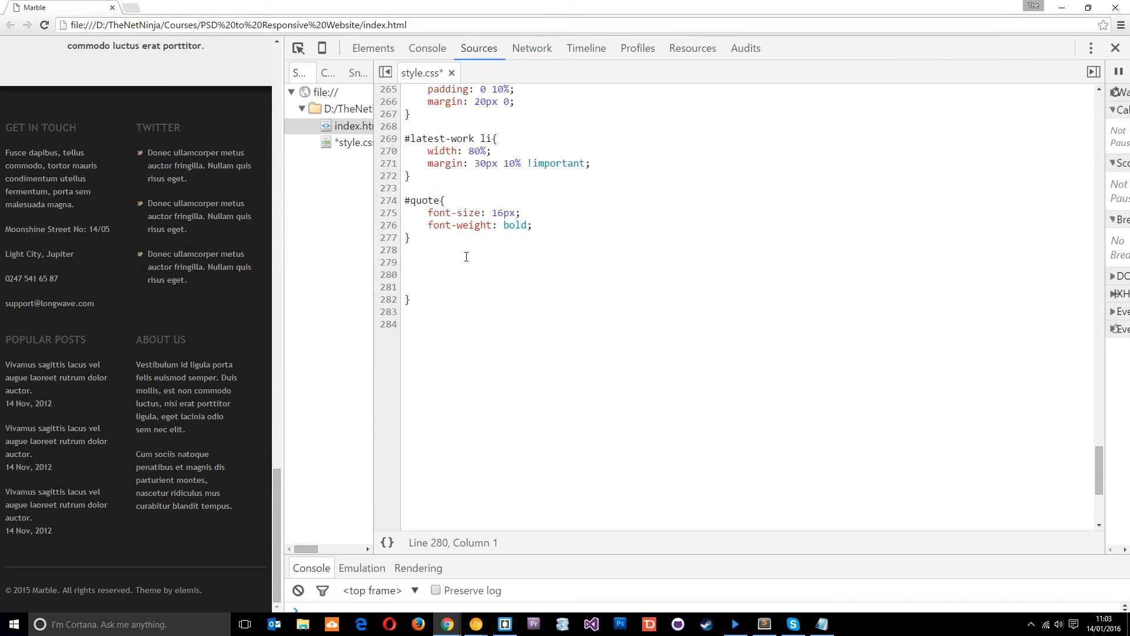
Step: Add a footer ul rule: width 100%, float none, border-top 2px solid #333
{"action": "type", "text": "footer ul{"}
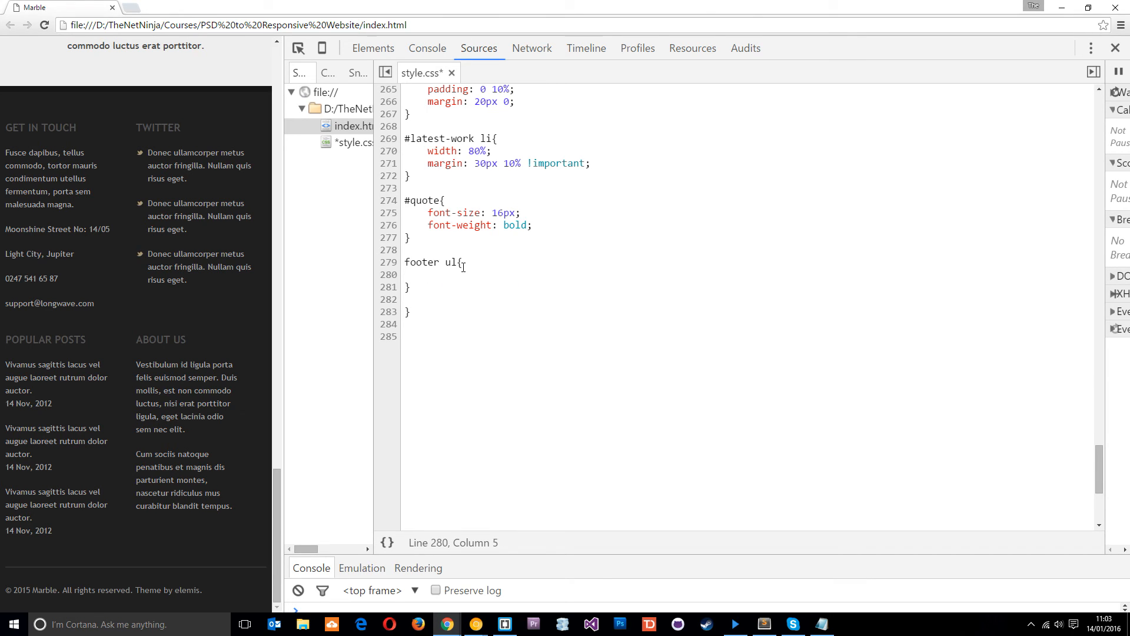
{"action": "type", "text": "width: 100%;"}
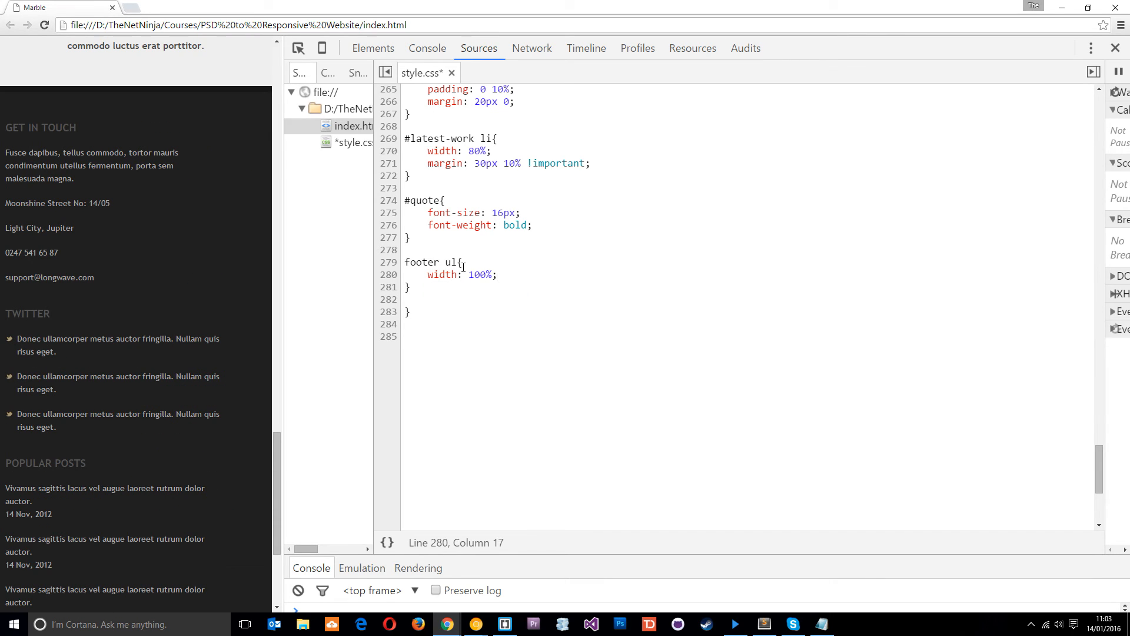
{"action": "type", "text": "floa"}
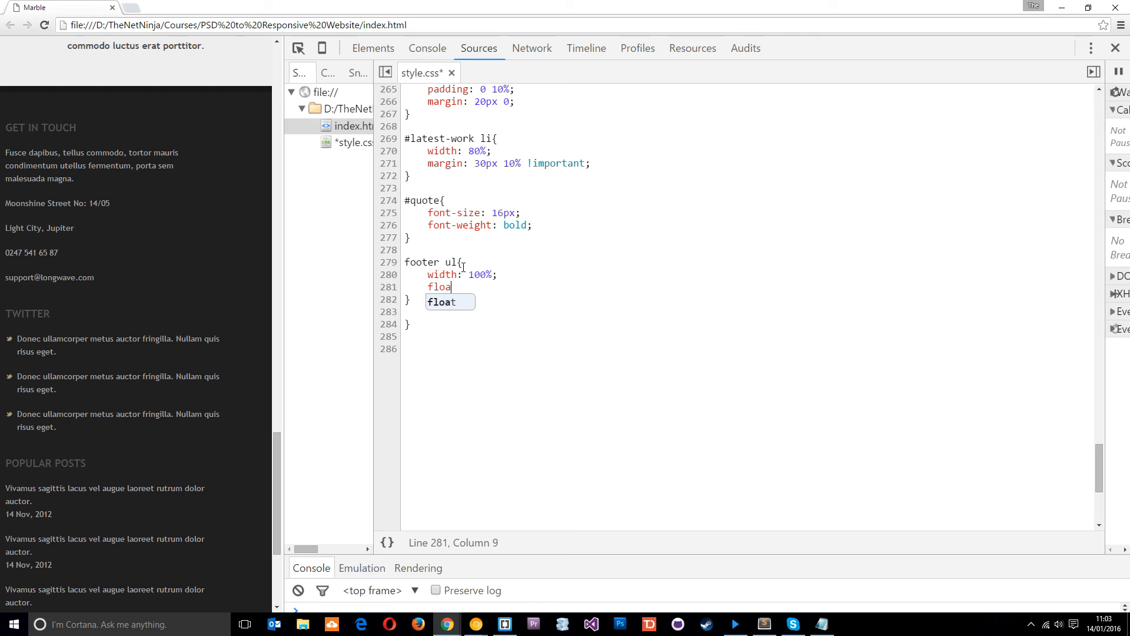
{"action": "type", "text": "t: none"}
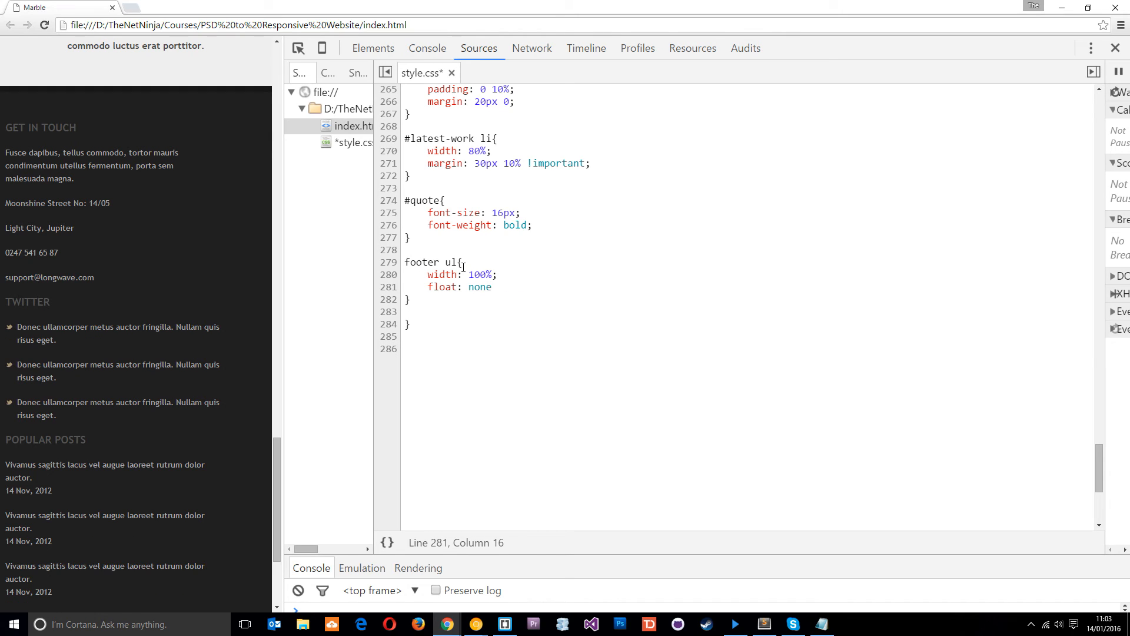
{"action": "type", "text": ";"}
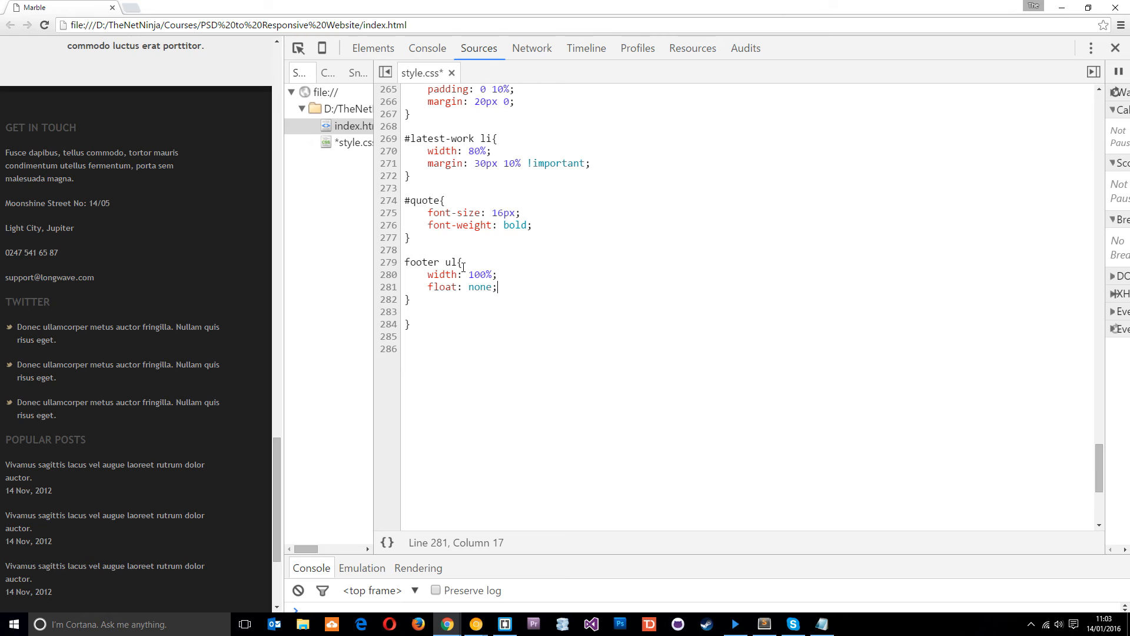
{"action": "key", "text": "Return"}
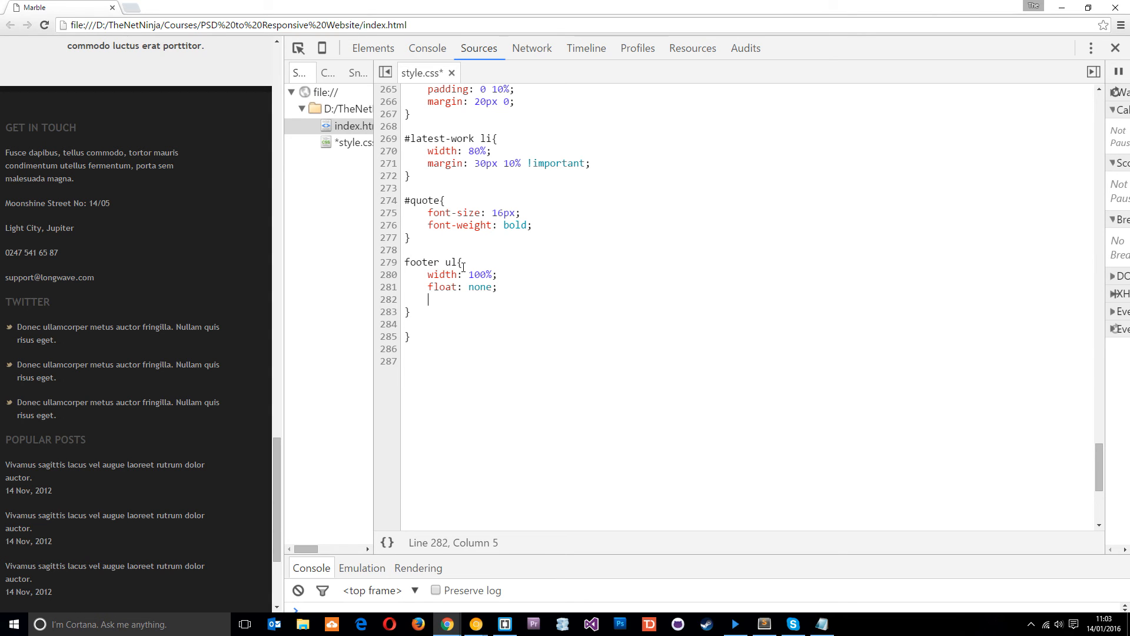
{"action": "type", "text": "border-top: 2px solid"}
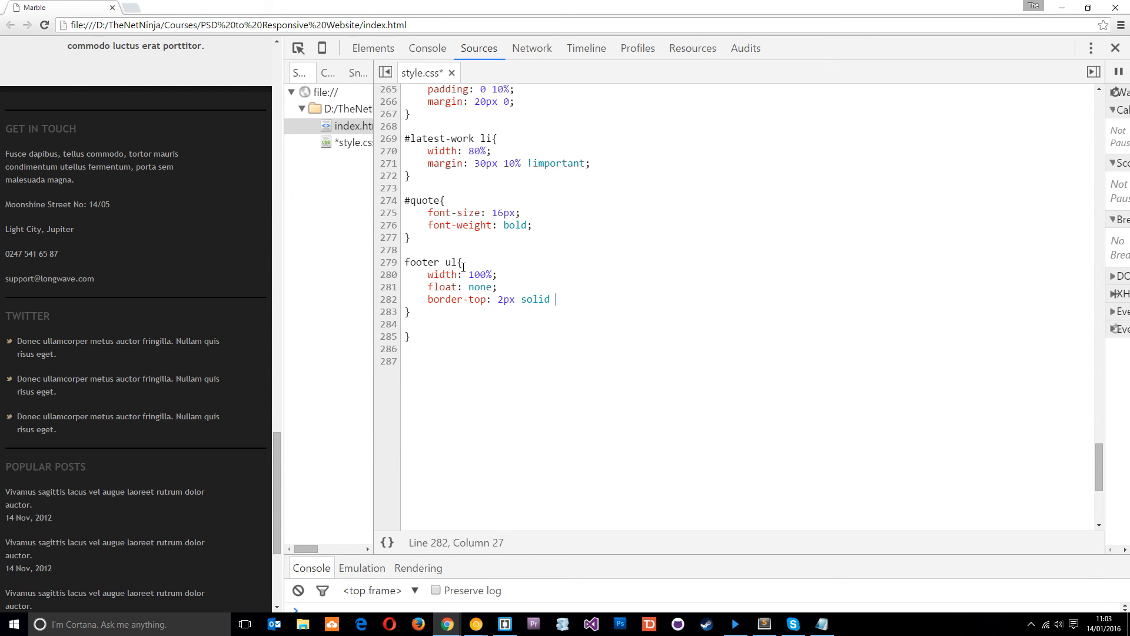
{"action": "type", "text": "#333"}
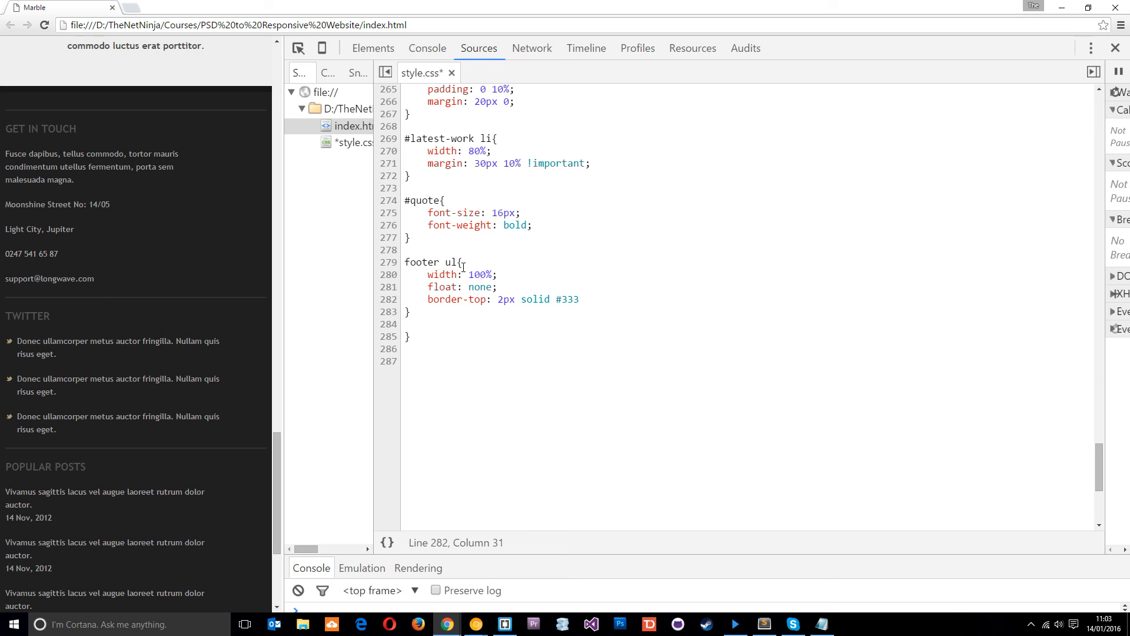
{"action": "type", "text": ";"}
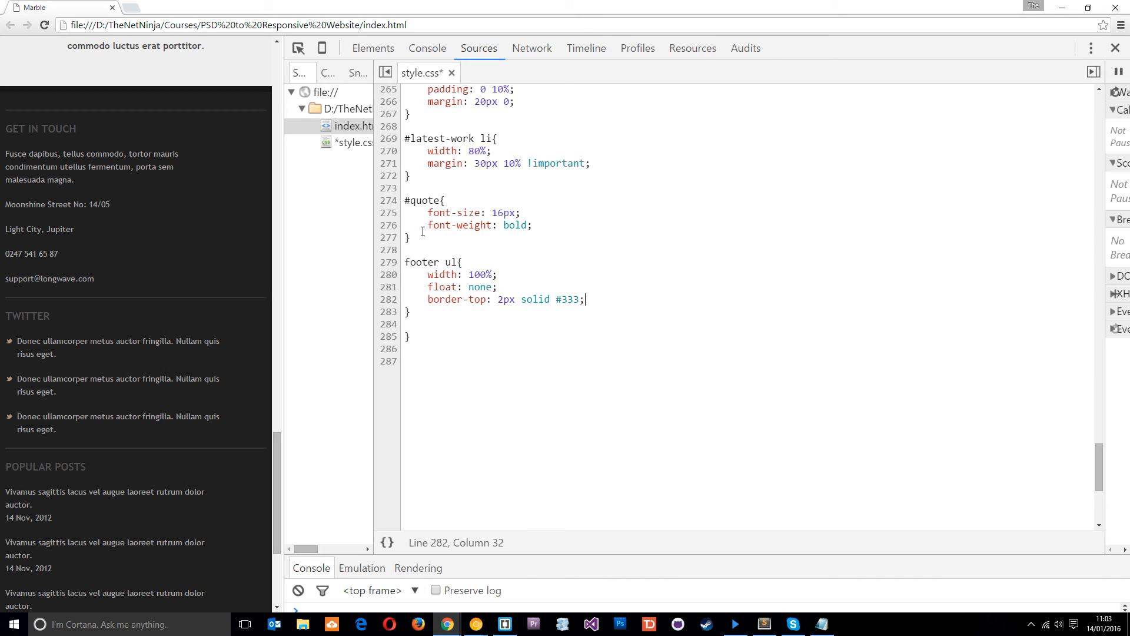
{"action": "mouse_move", "coordinate": [195, 265]}
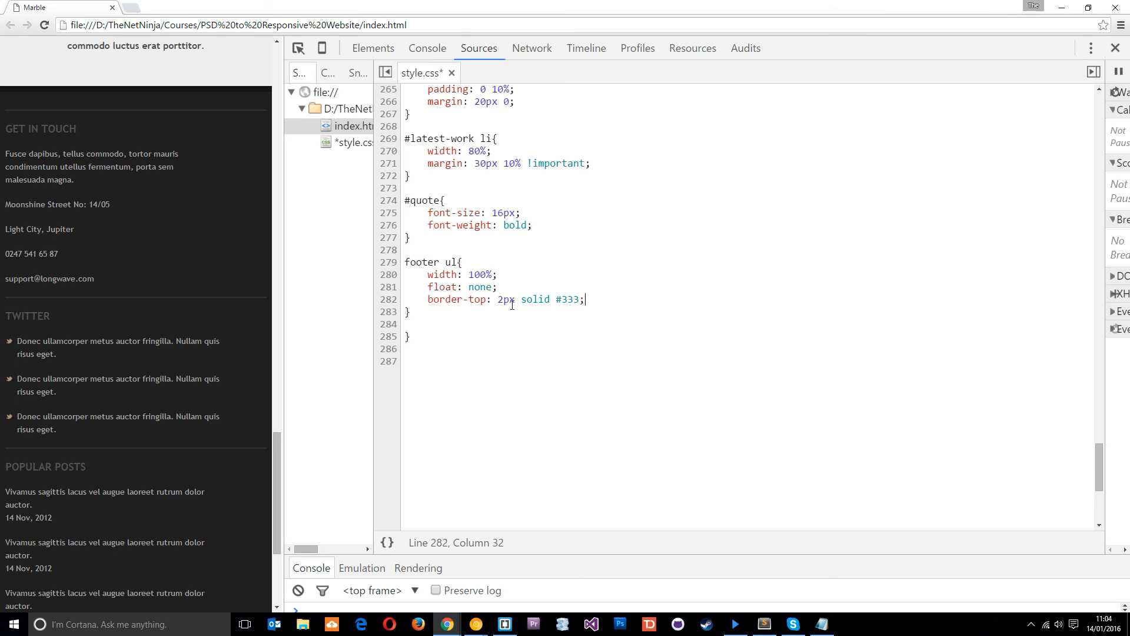
{"action": "scroll", "scroll_direction": "up", "scroll_amount": 3}
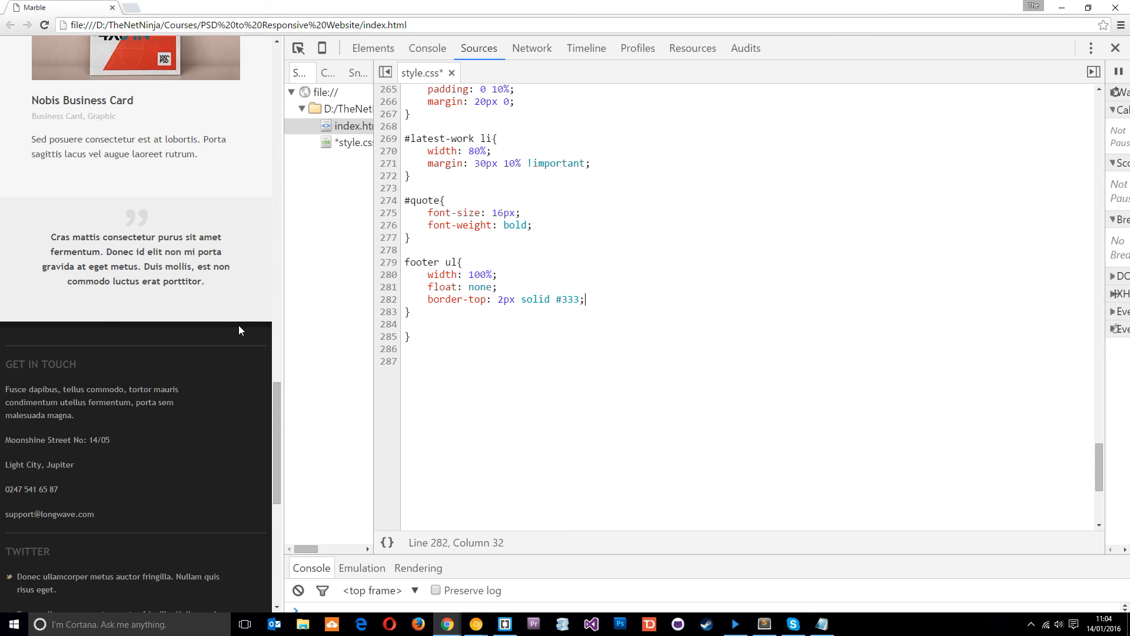
{"action": "scroll", "scroll_direction": "down", "scroll_amount": 3}
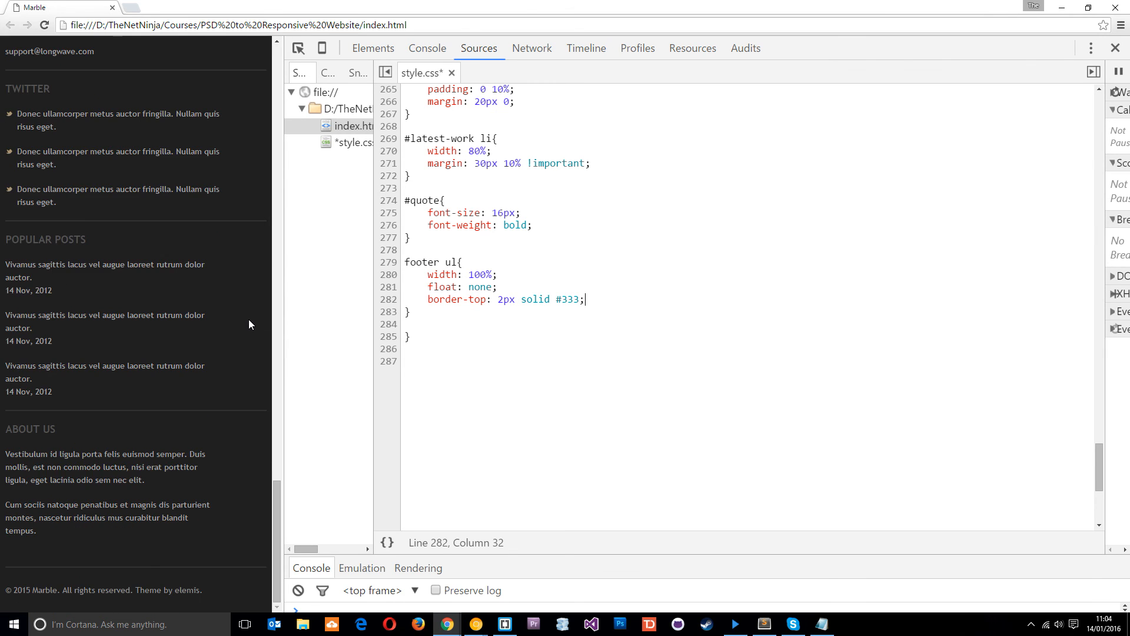
{"action": "scroll", "scroll_direction": "up", "scroll_amount": 3}
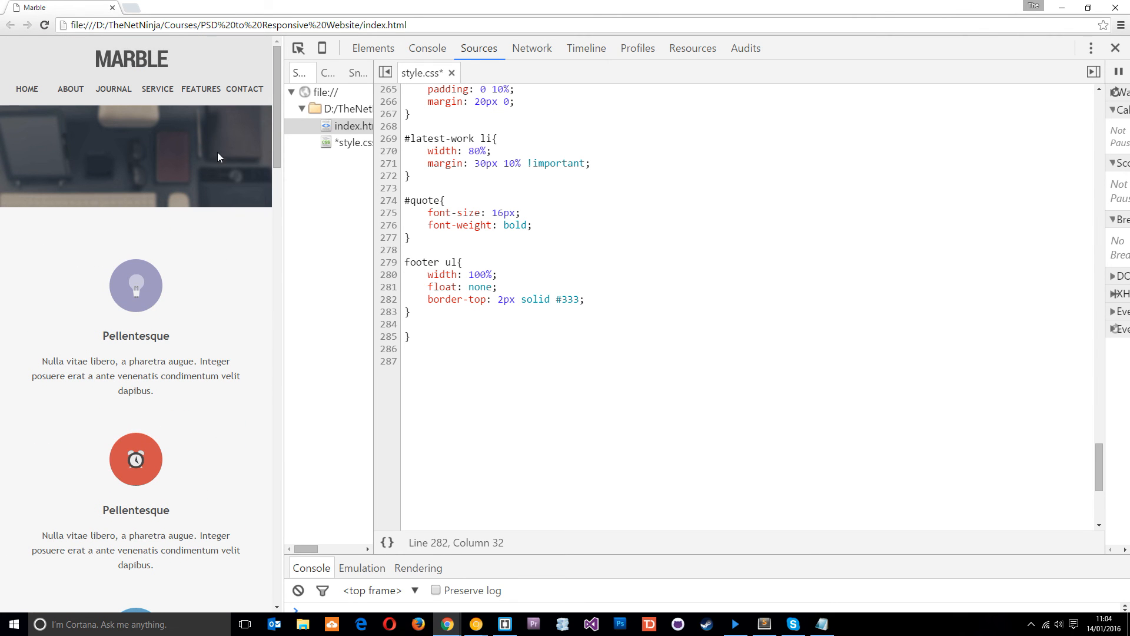
{"action": "mouse_move", "coordinate": [562, 320]}
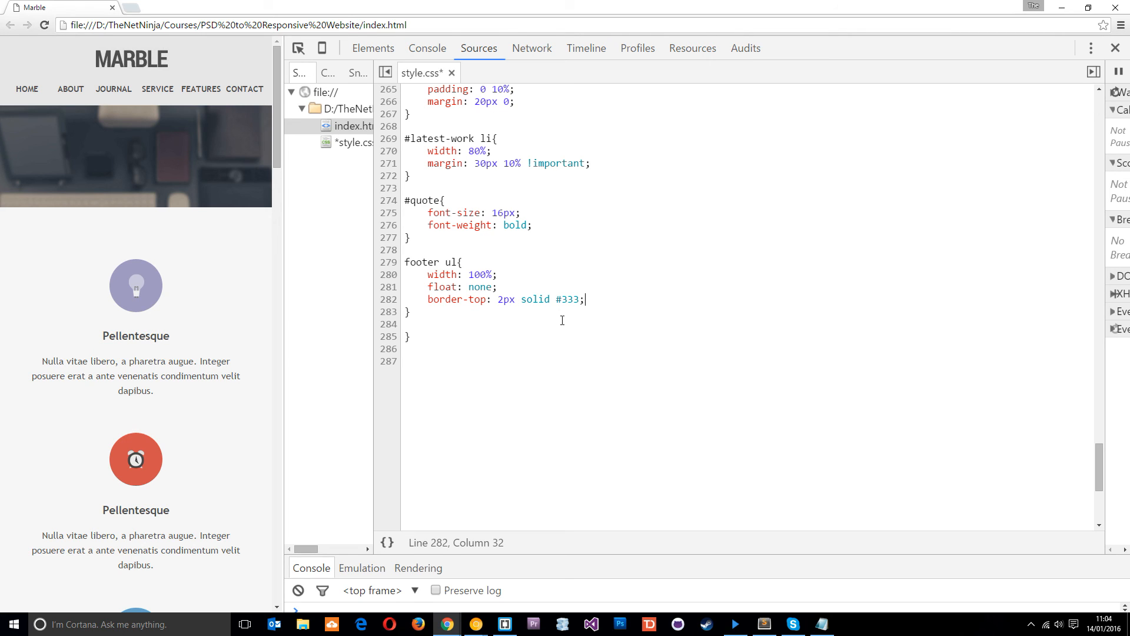
{"action": "mouse_move", "coordinate": [329, 130]}
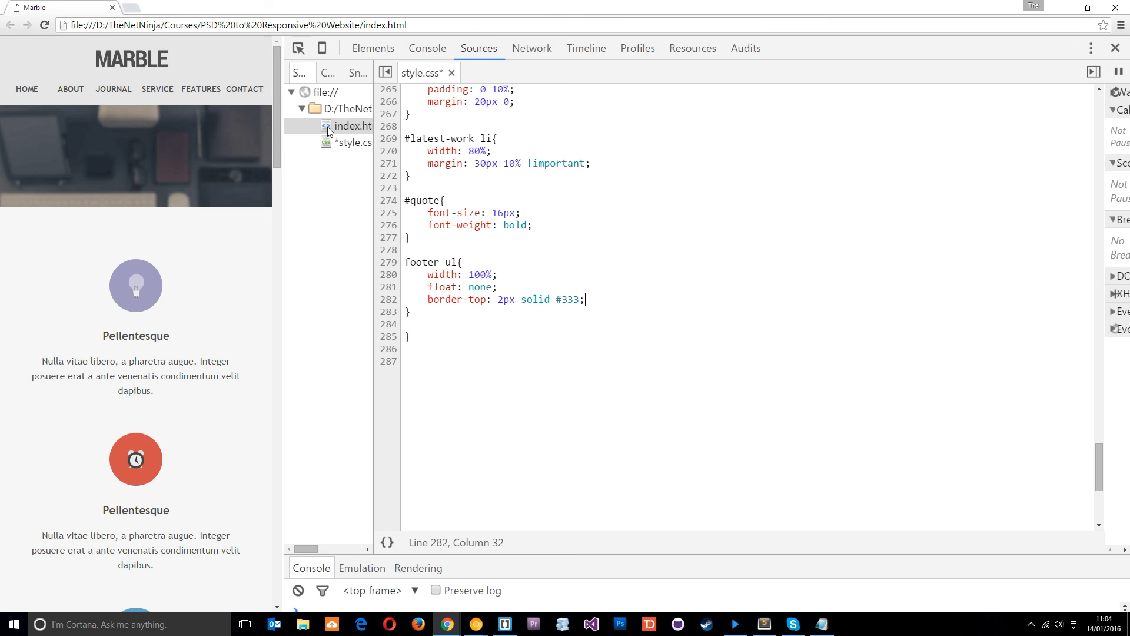
{"action": "mouse_move", "coordinate": [172, 237]}
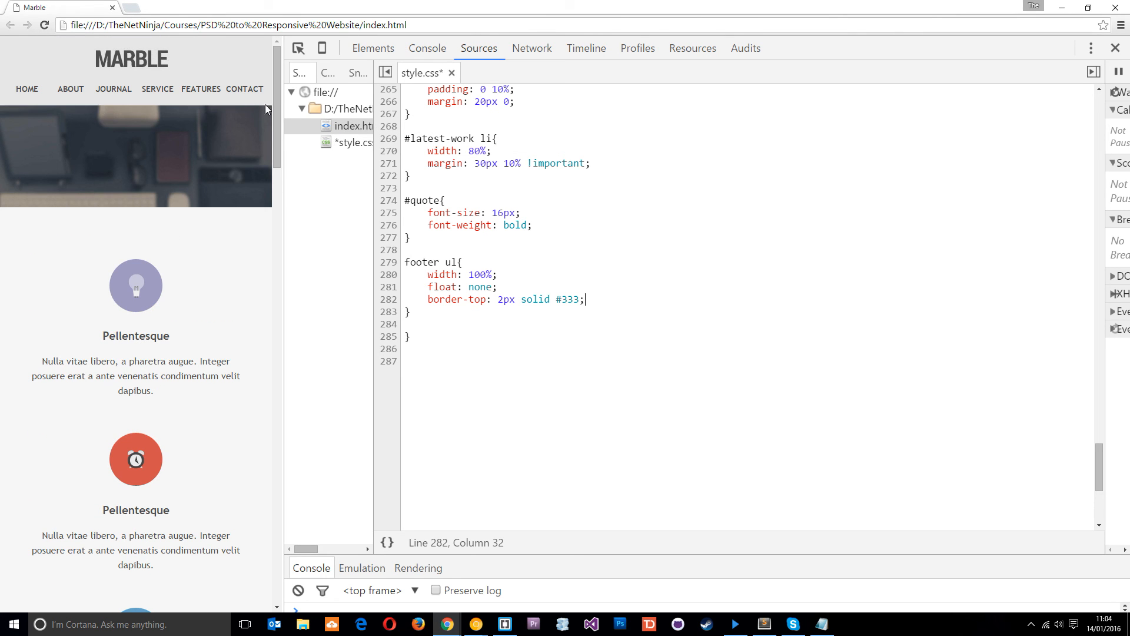
{"action": "scroll", "scroll_direction": "down", "scroll_amount": 3}
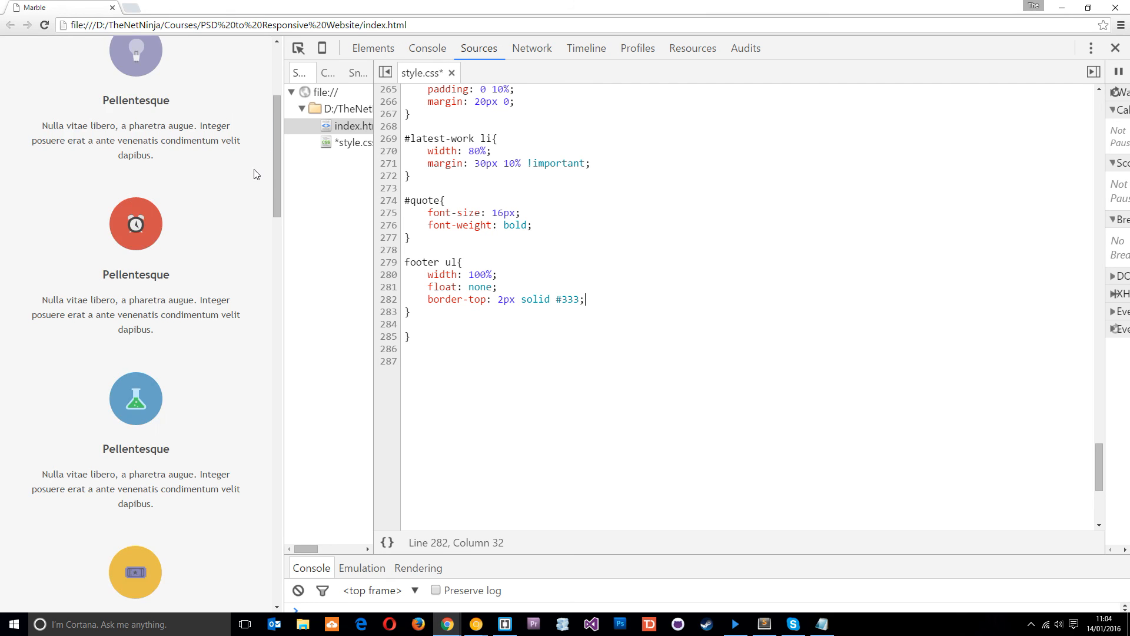
{"action": "scroll", "scroll_direction": "down", "scroll_amount": 3}
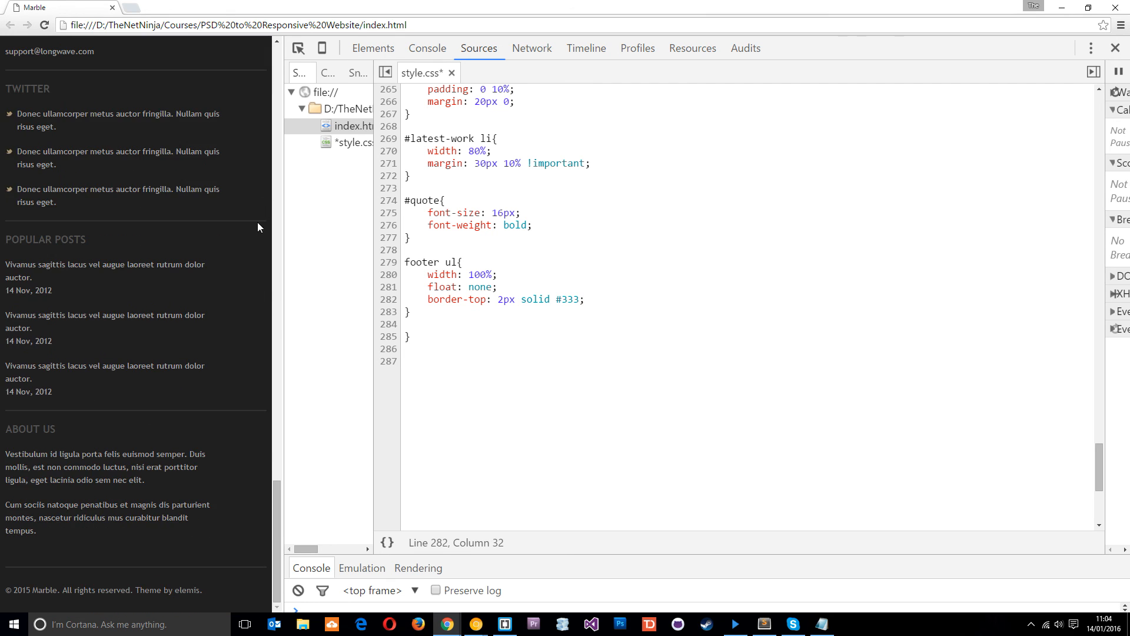
{"action": "scroll", "scroll_direction": "down", "scroll_amount": 3}
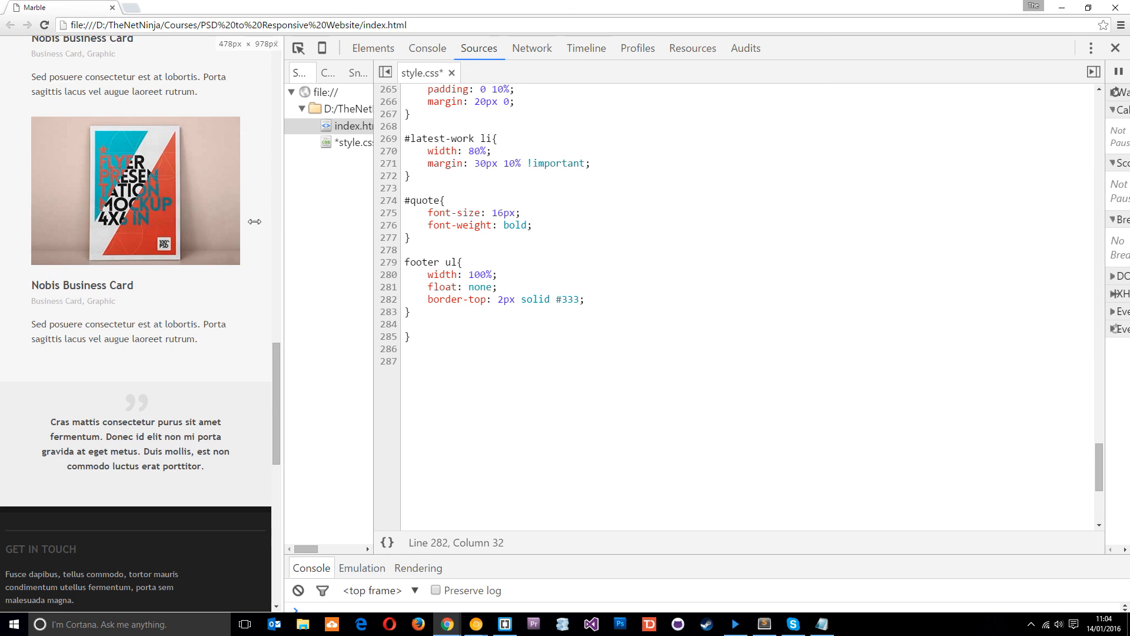